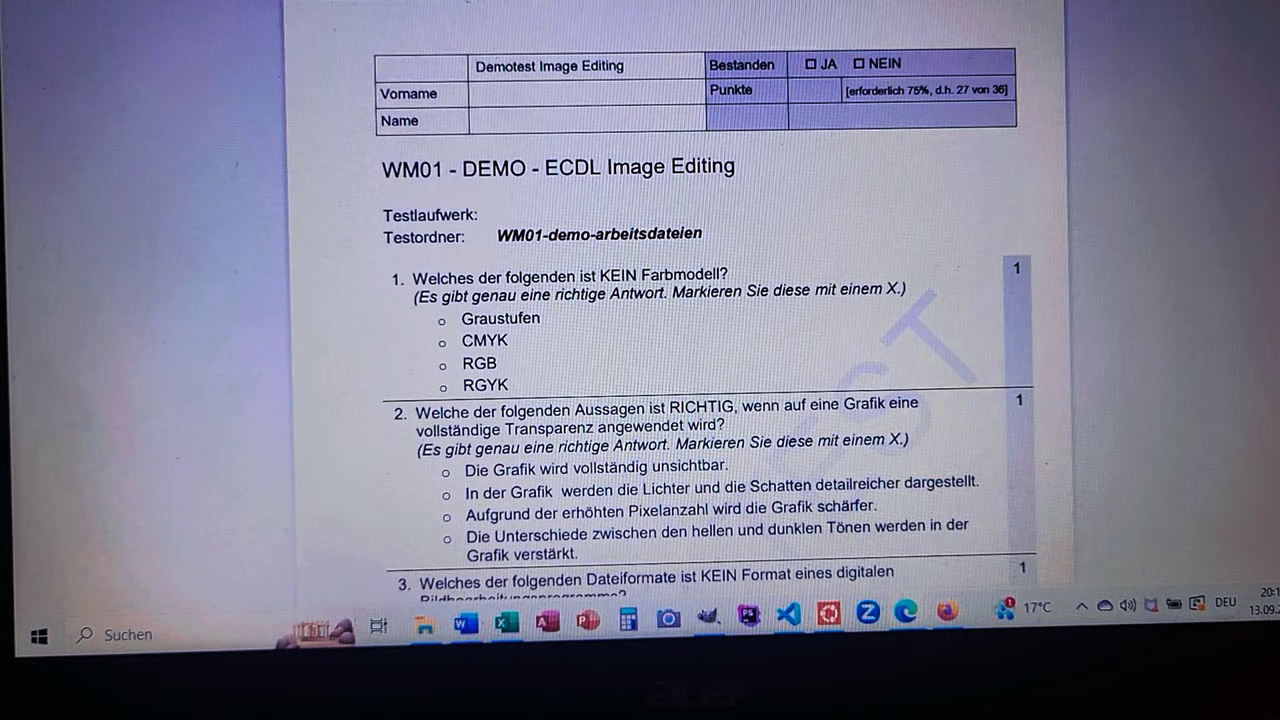
Scroll the test sheet down to task 17 about copying the pyramid layer
scroll("down", 3)
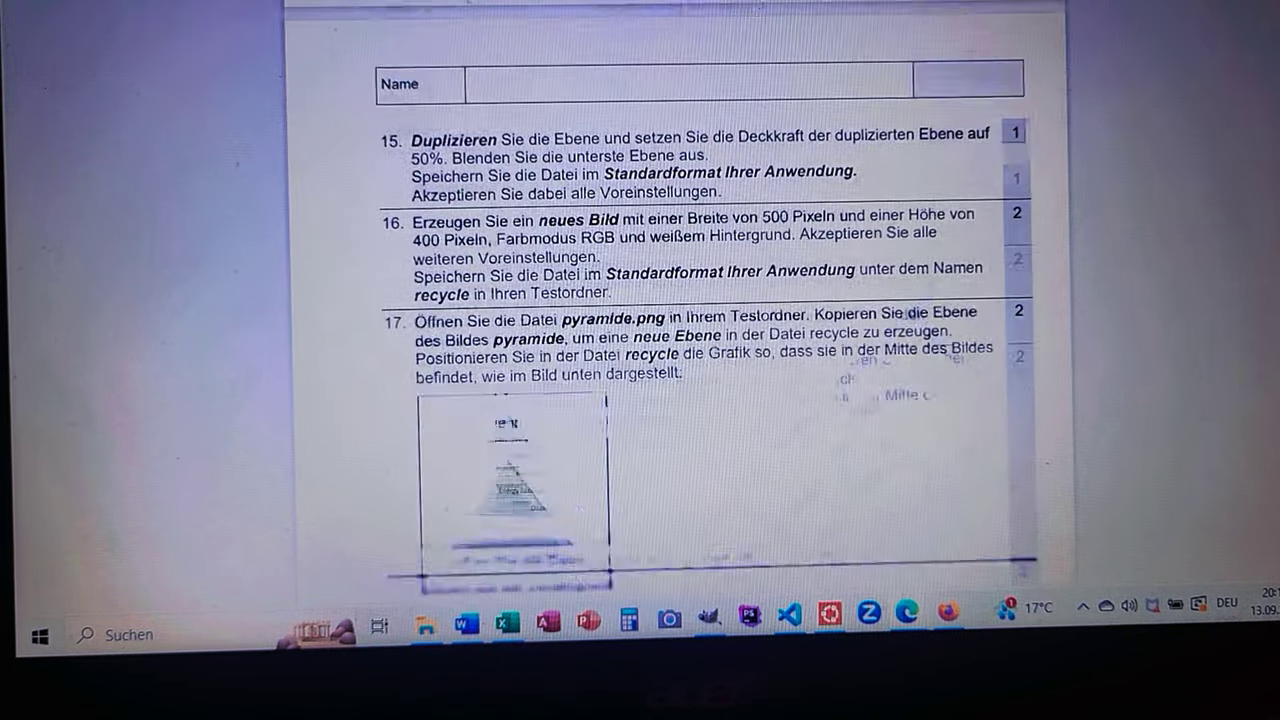
scroll("down", 3)
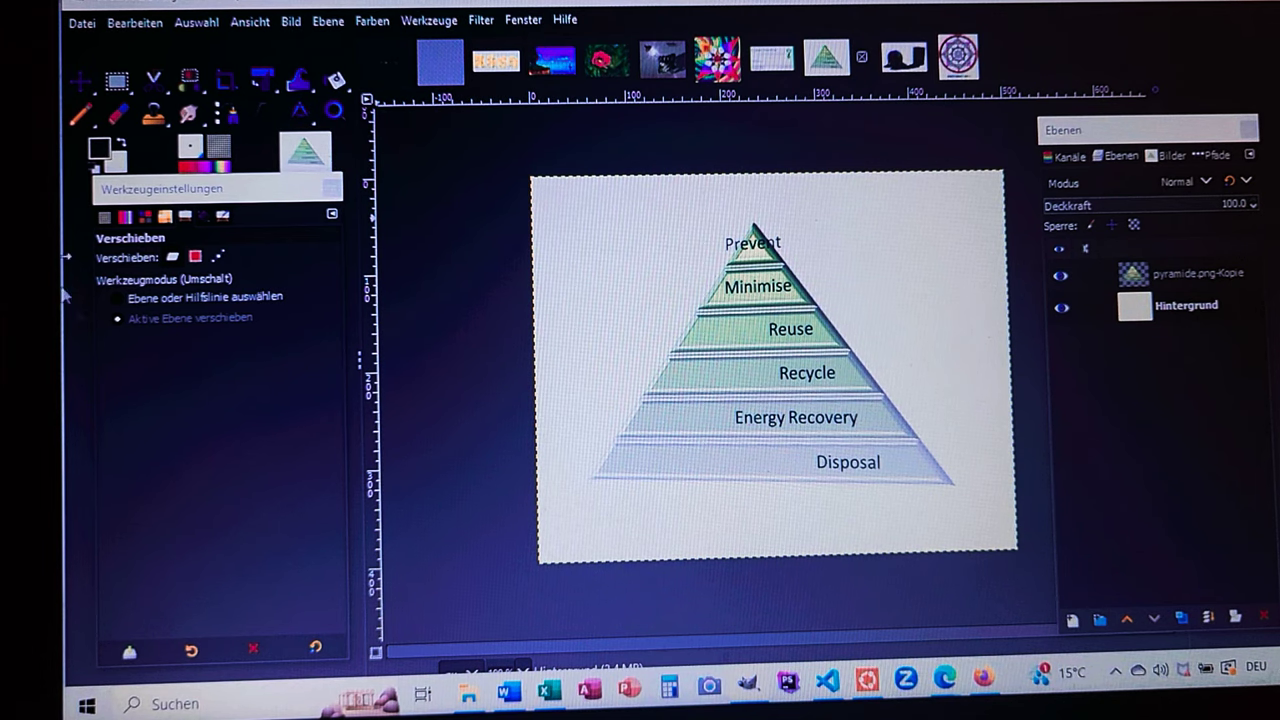
mouse_move(96, 150)
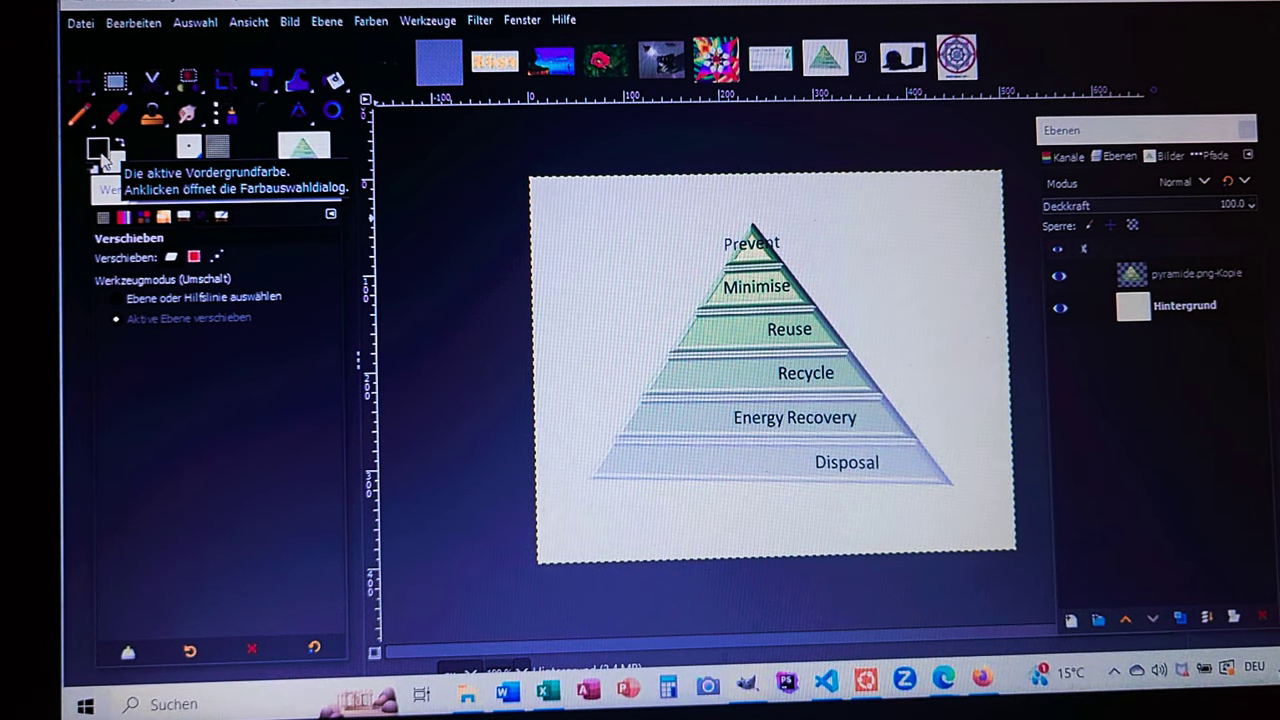
Change the foreground colour from black to a light orange
left_click(92, 146)
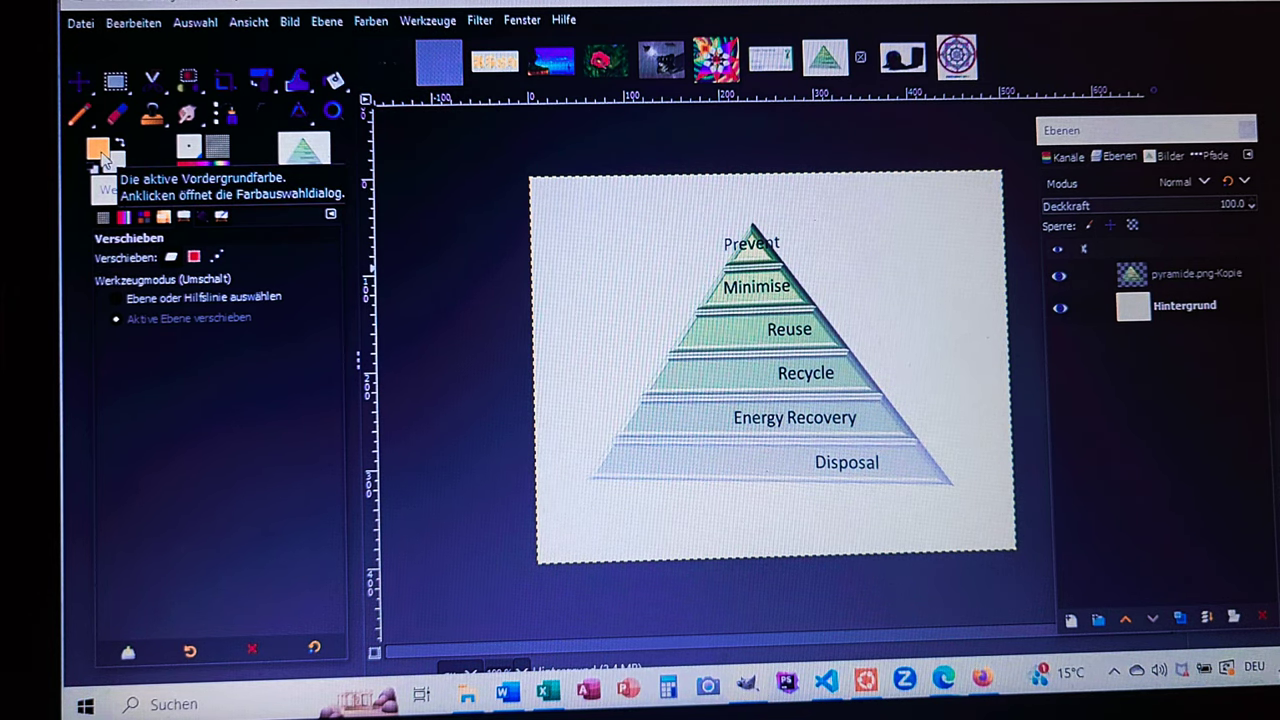
mouse_move(714, 344)
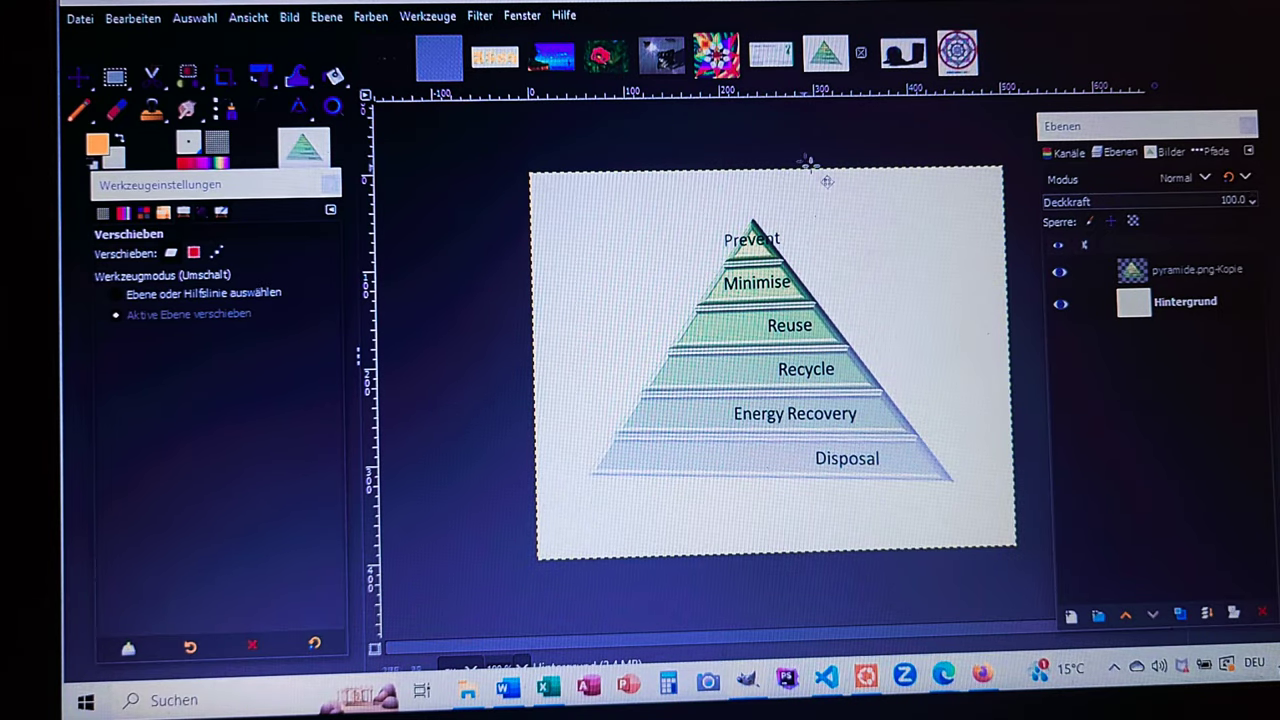
Hide the pyramid layer and fill the background layer with the light-orange foreground colour
left_click(1060, 274)
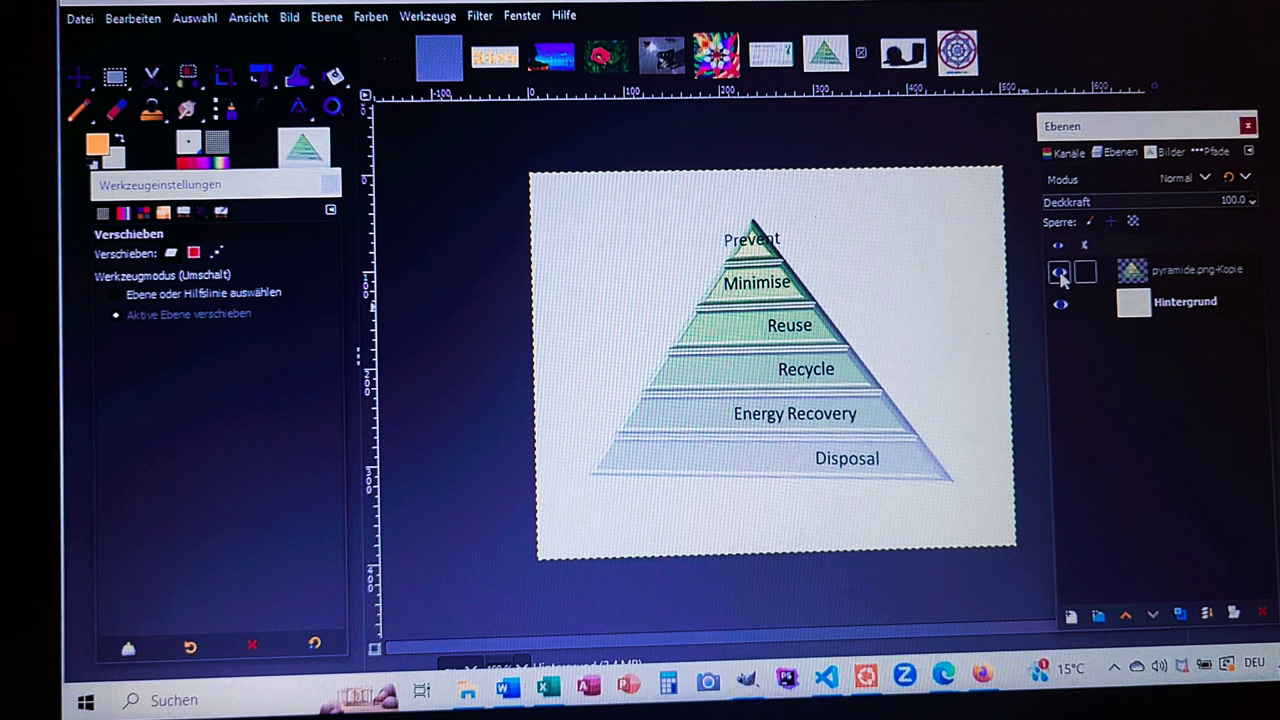
left_click(1056, 272)
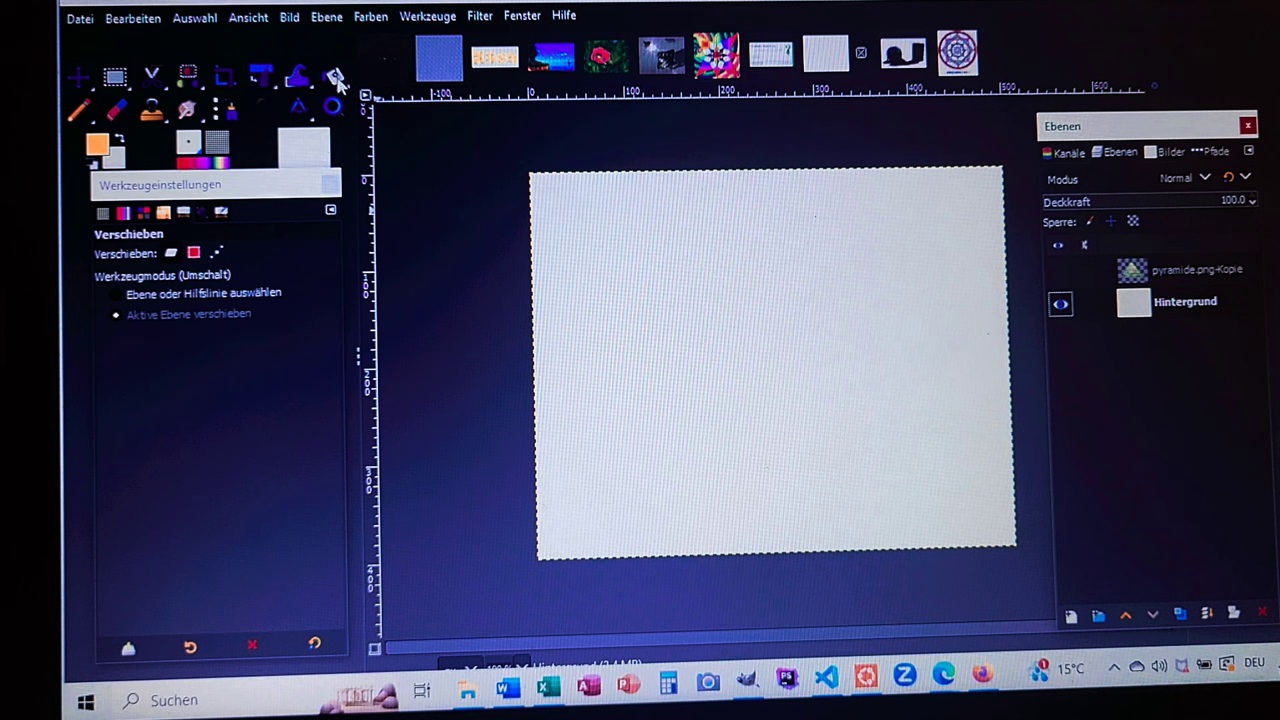
mouse_move(332, 76)
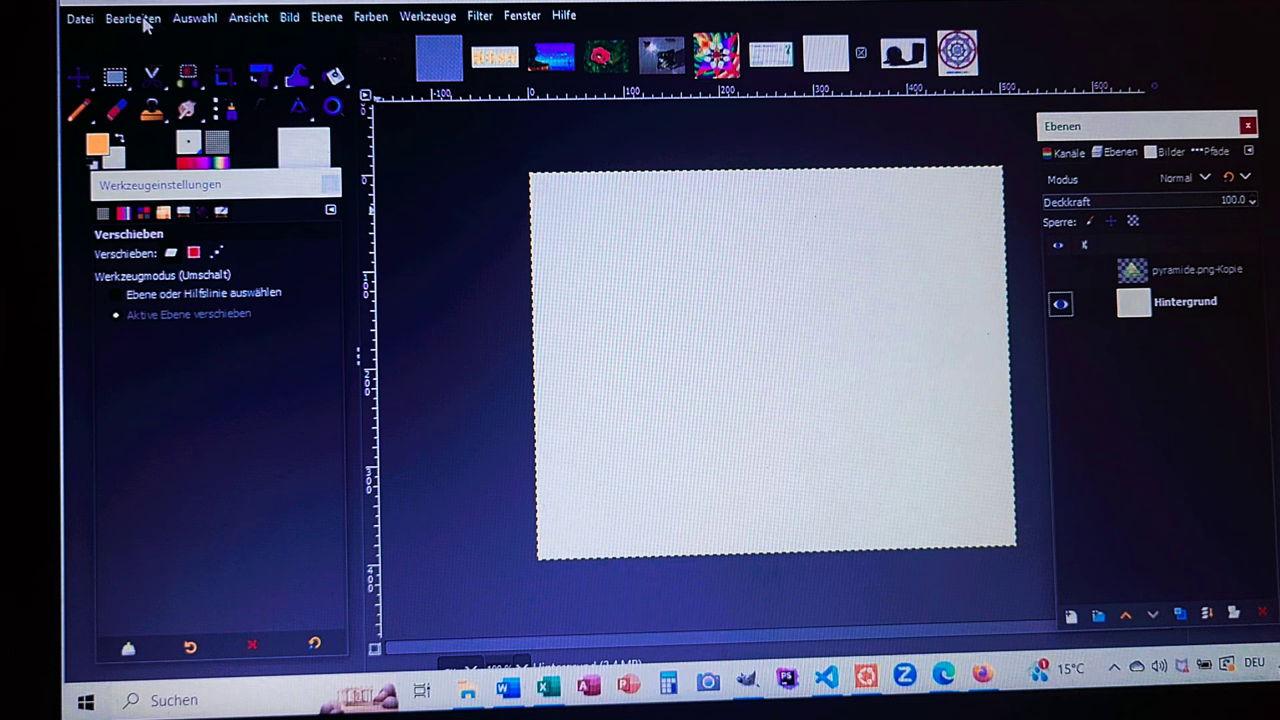
left_click(132, 18)
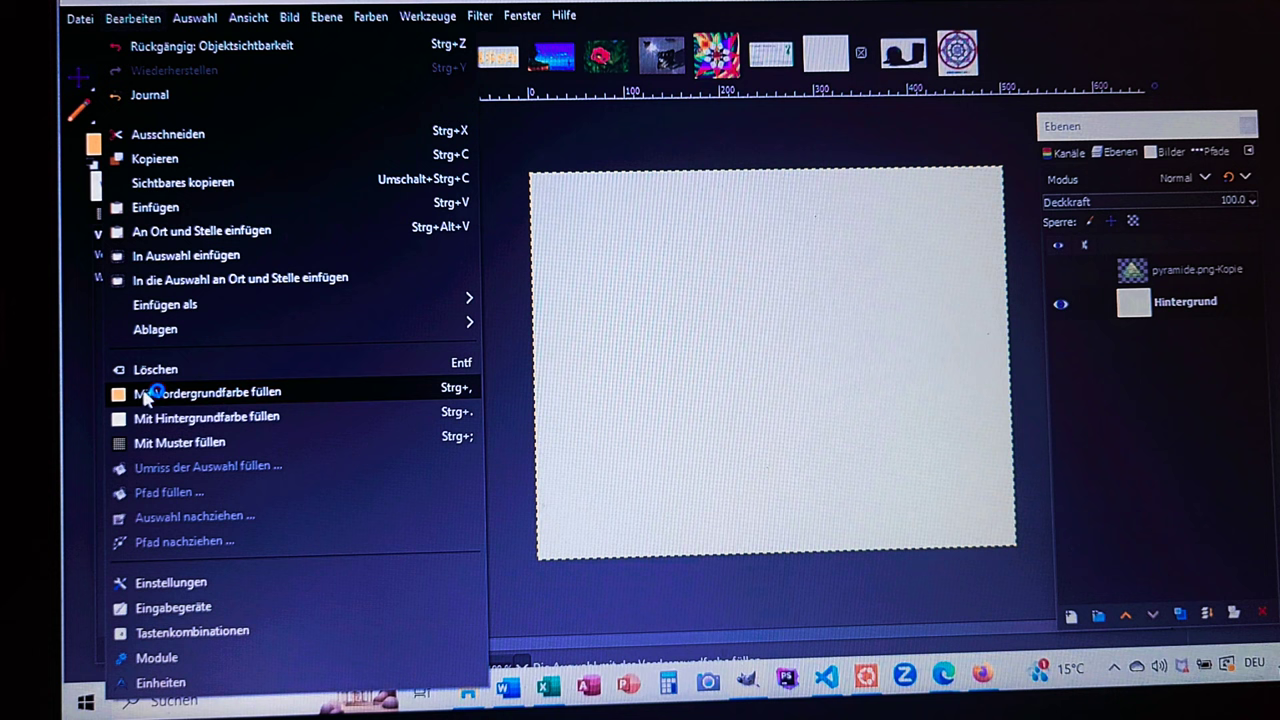
mouse_move(150, 396)
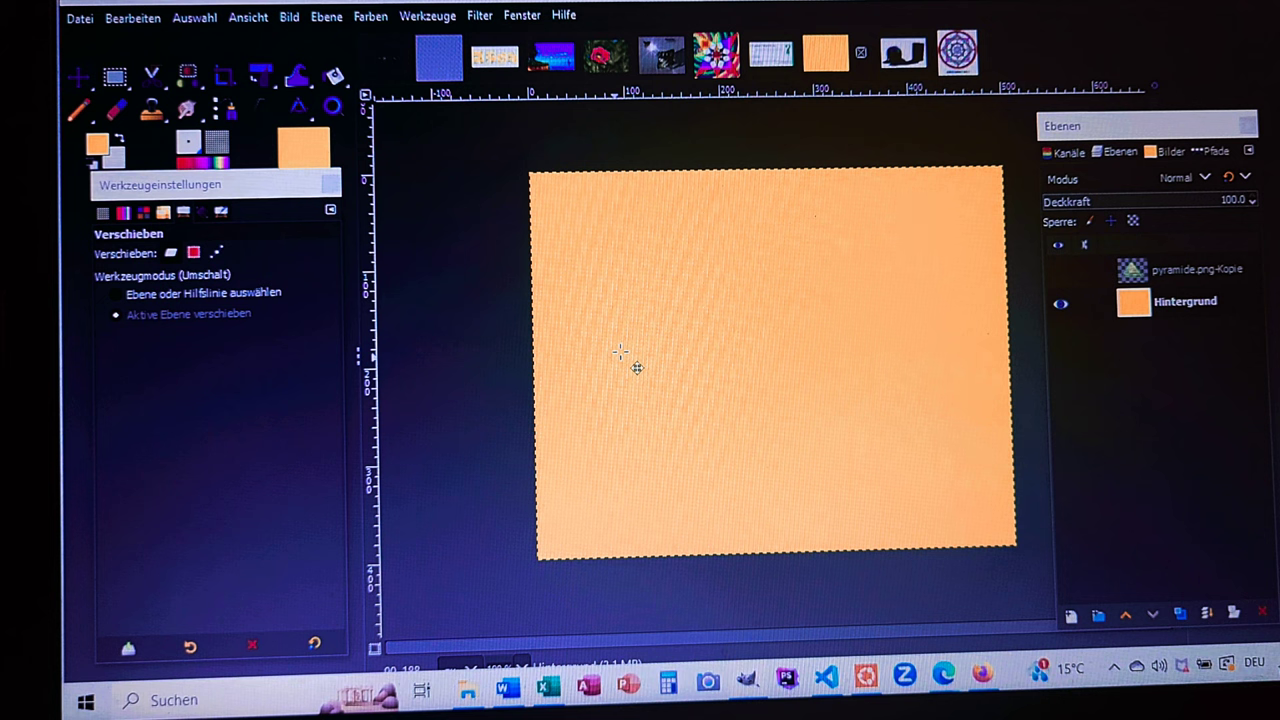
mouse_move(924, 258)
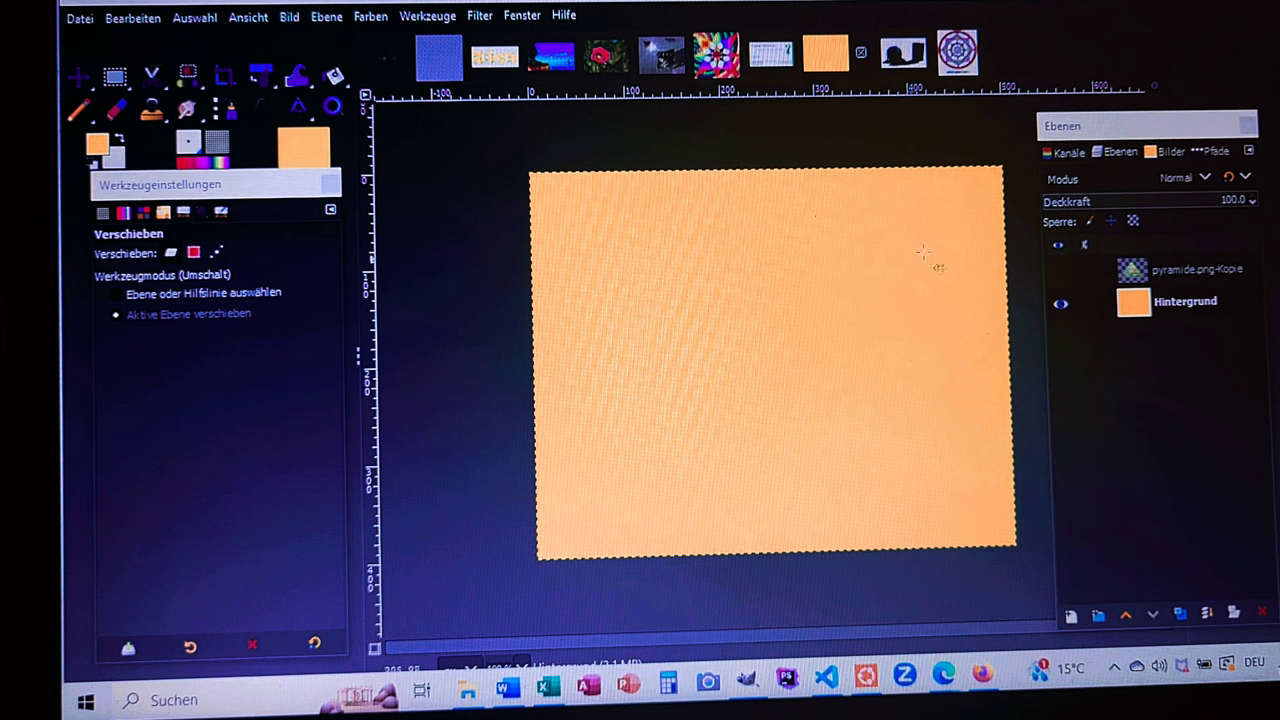
Show the pyramid layer again and activate the Gradient (Farbverlauf) tool
left_click(1058, 272)
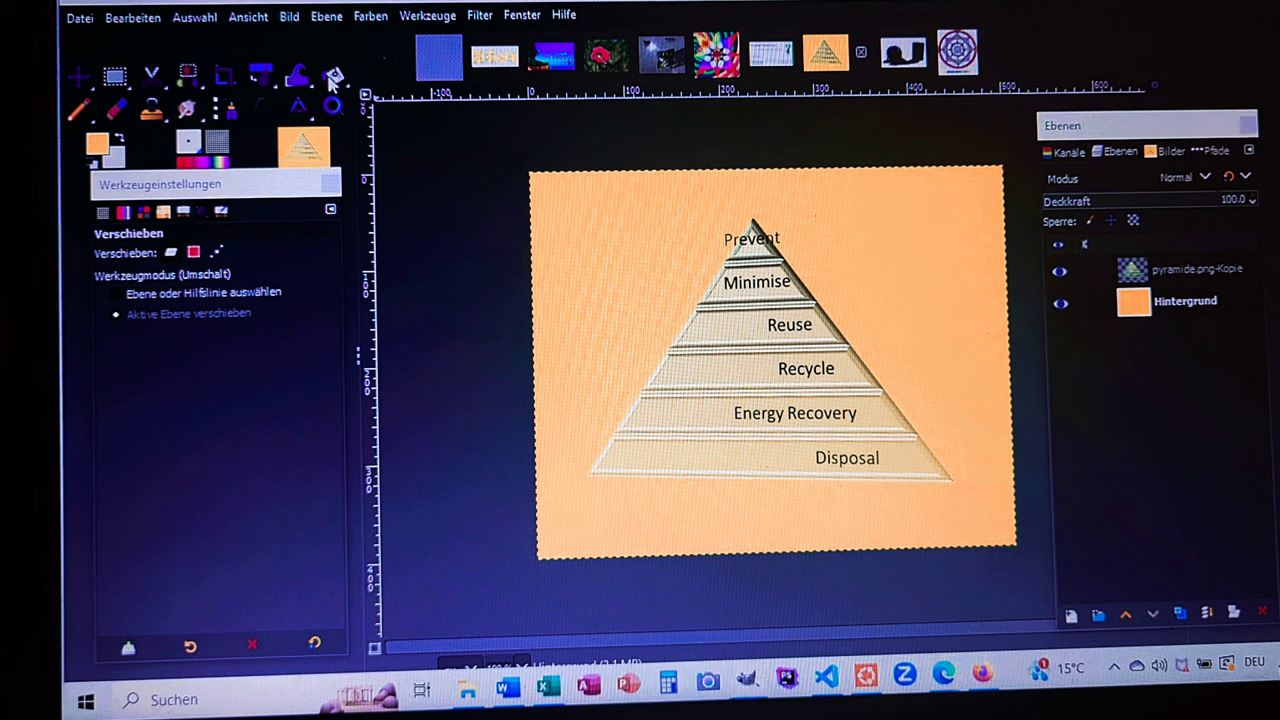
left_click(330, 76)
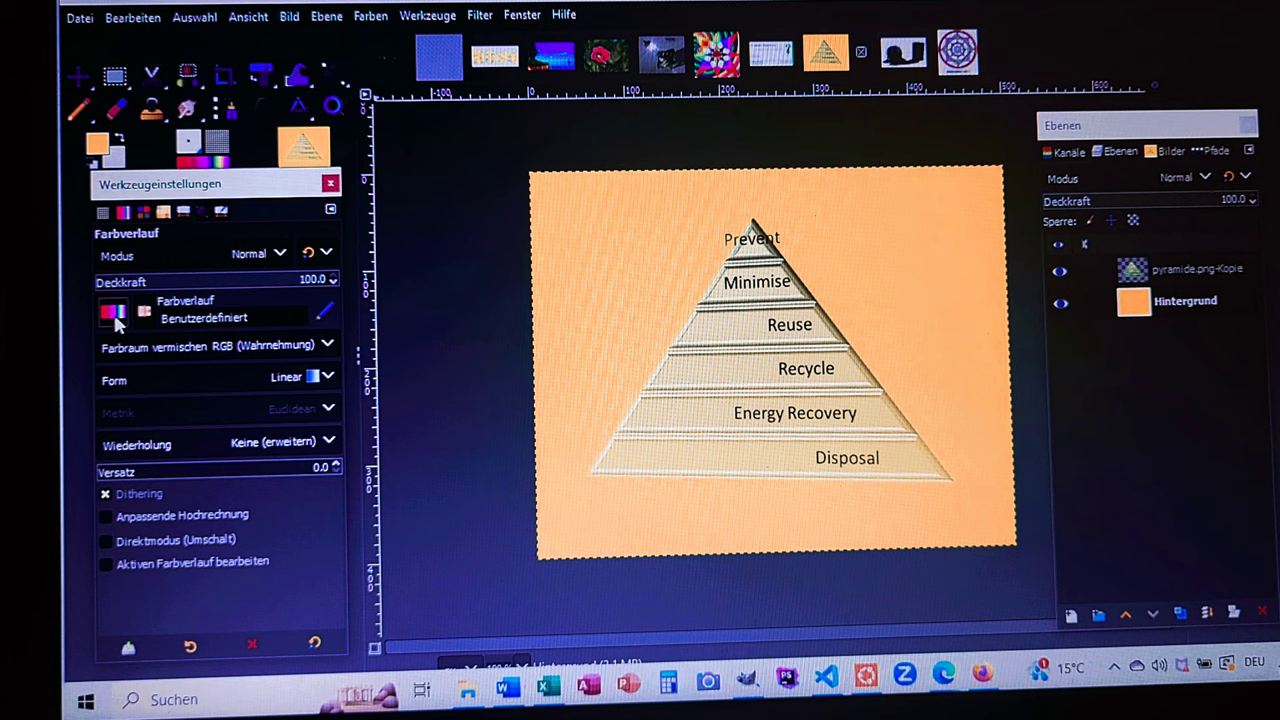
Choose the 'VG nach HG (RGB)' gradient preset
left_click(112, 312)
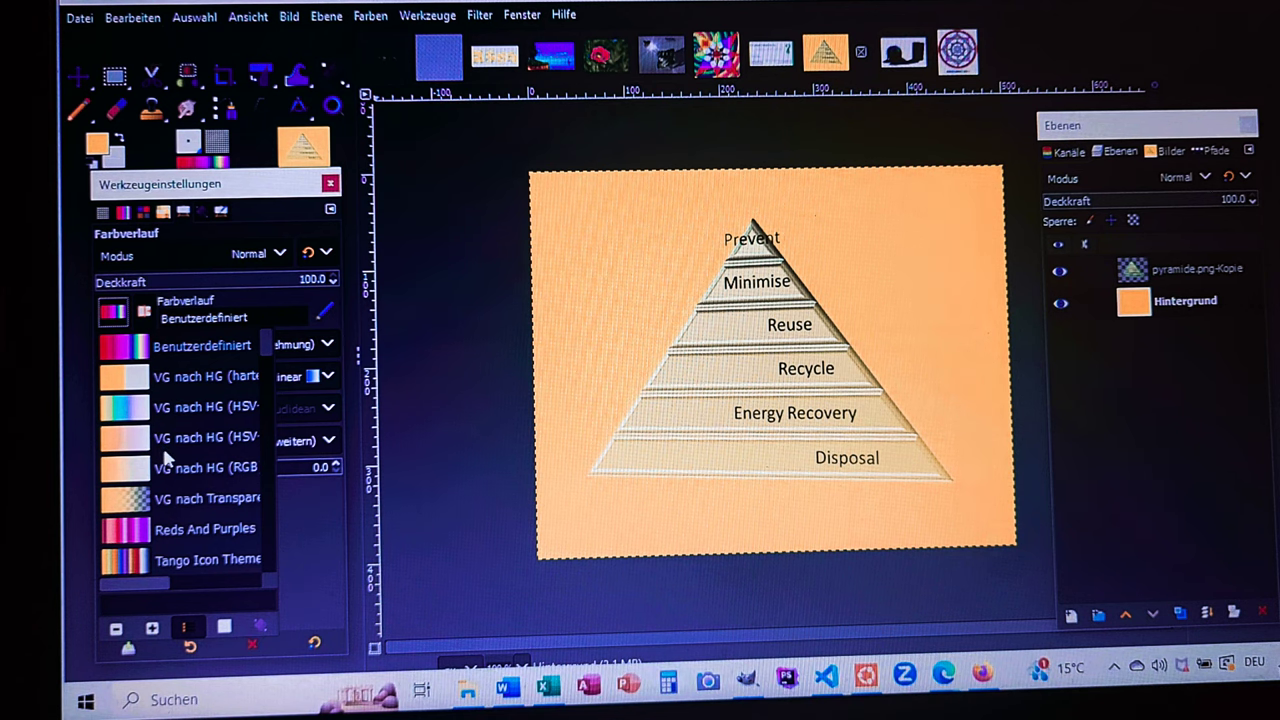
mouse_move(136, 478)
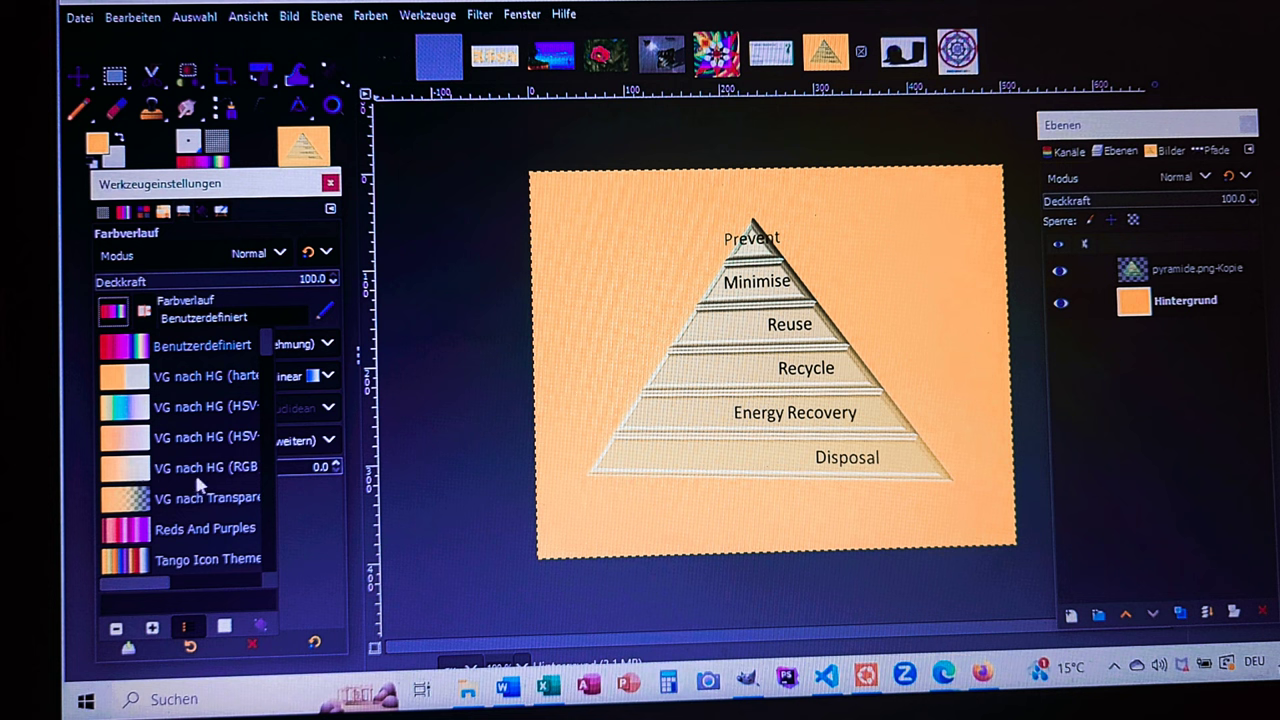
mouse_move(140, 480)
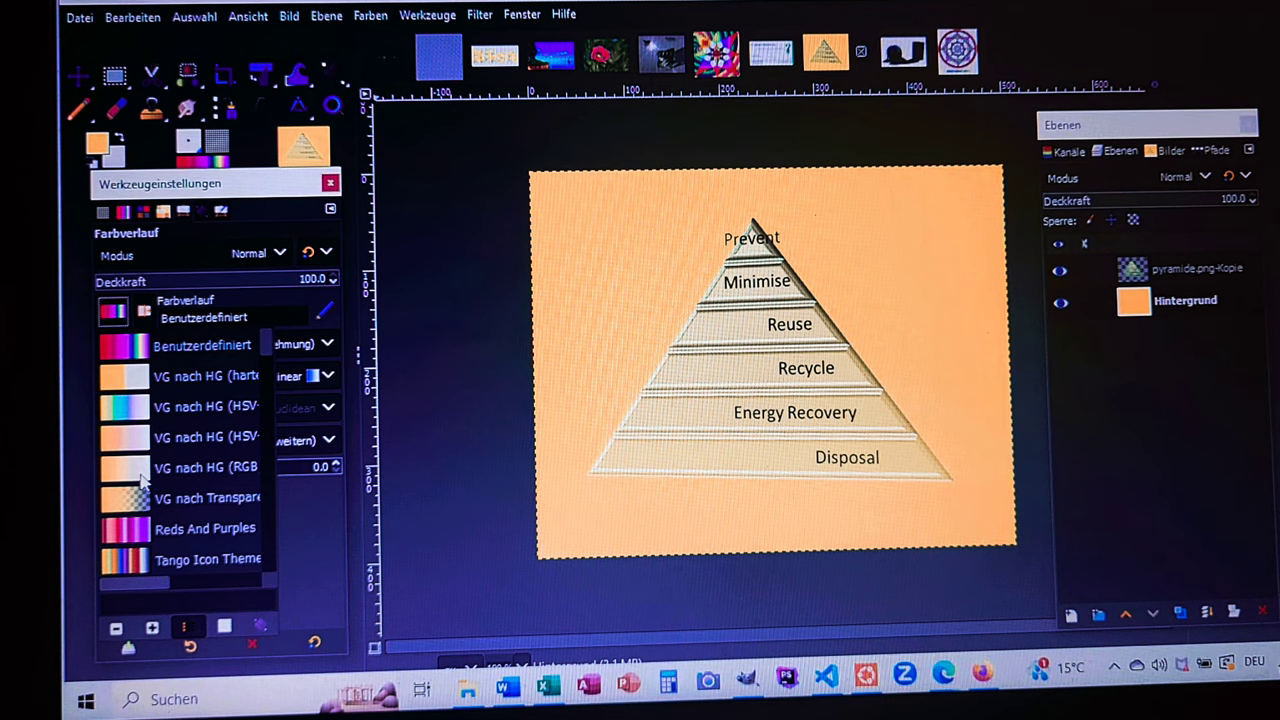
left_click(200, 468)
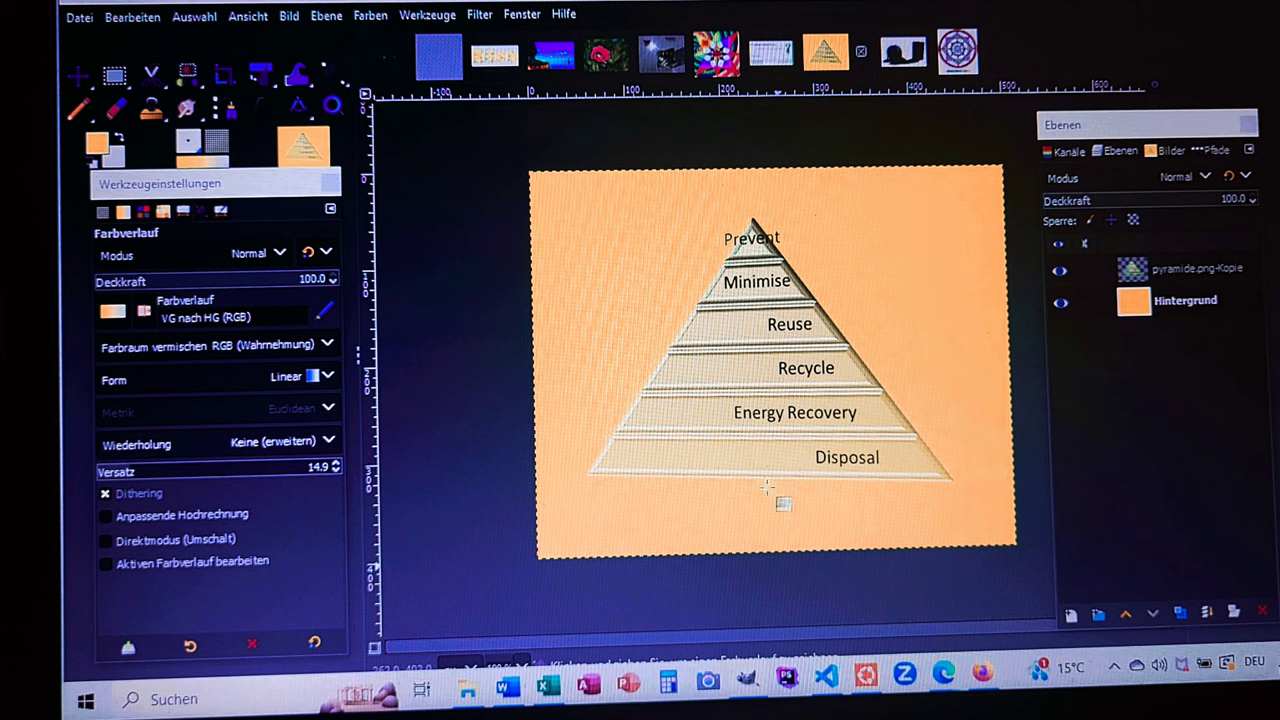
mouse_move(780, 424)
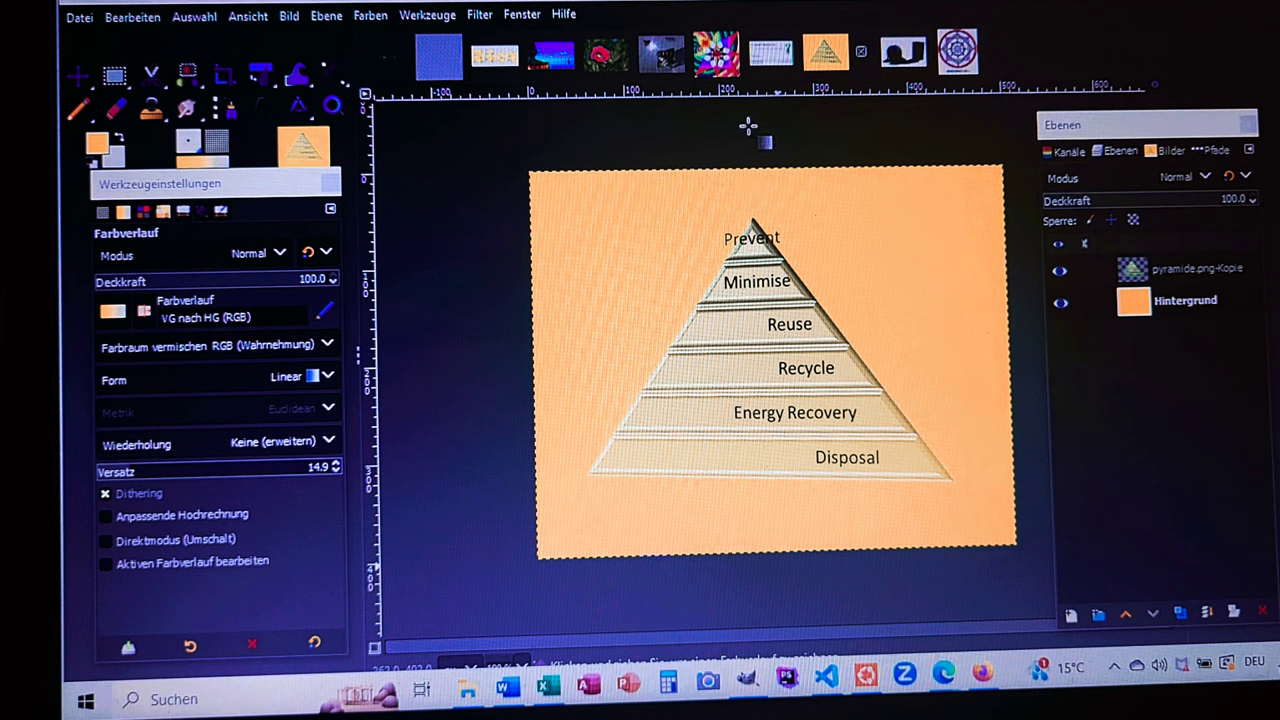
Fill the background layer with a vertical gradient, pale at top and orange at bottom
left_click_drag(774, 130, 792, 556)
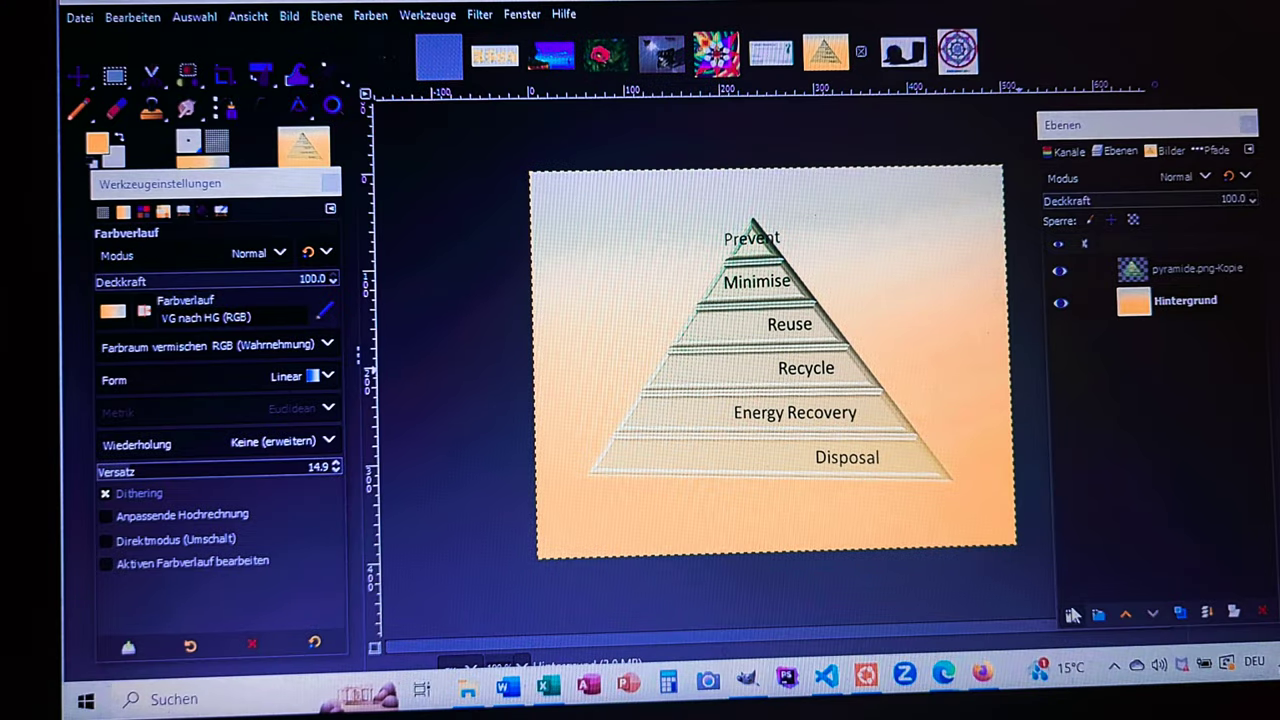
mouse_move(1076, 612)
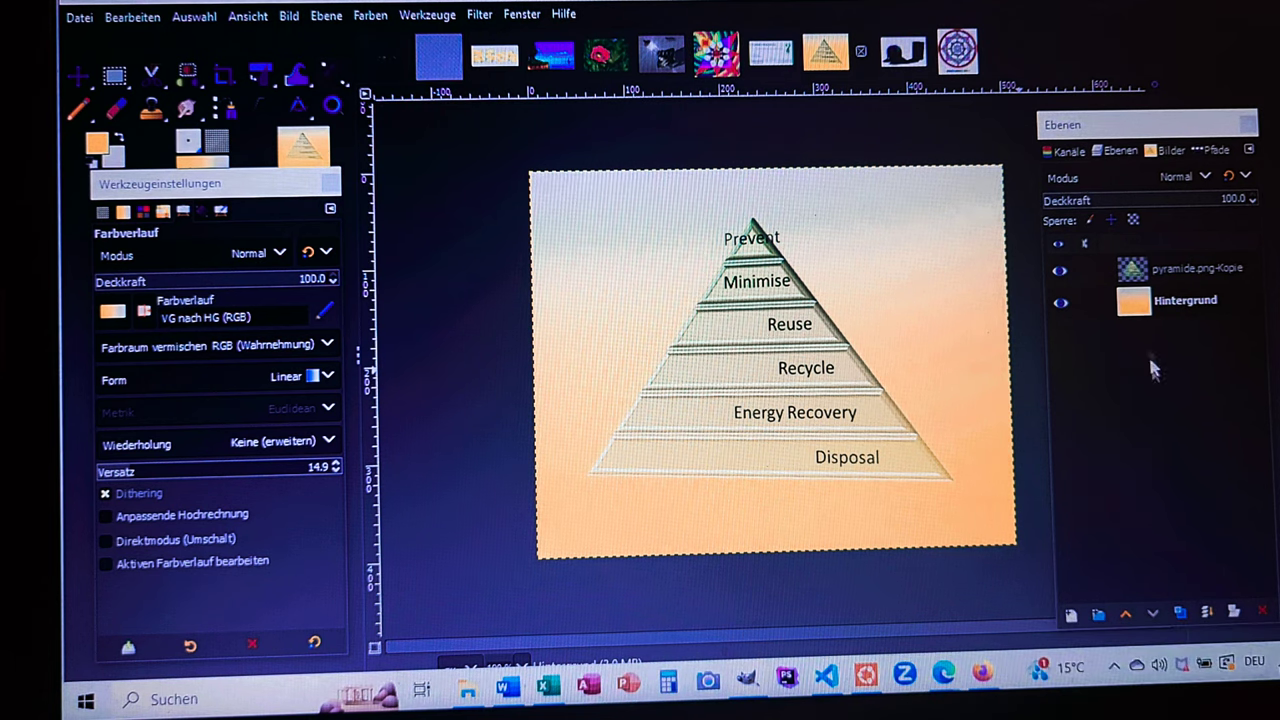
mouse_move(1154, 120)
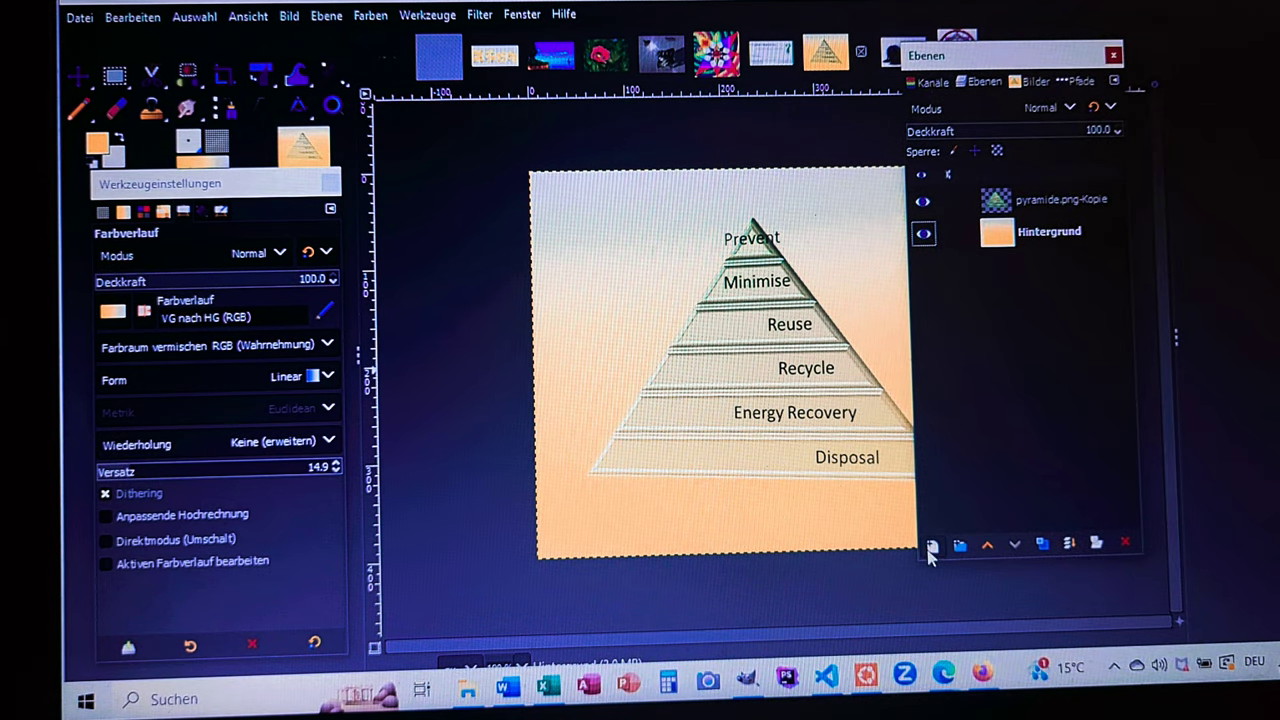
mouse_move(934, 544)
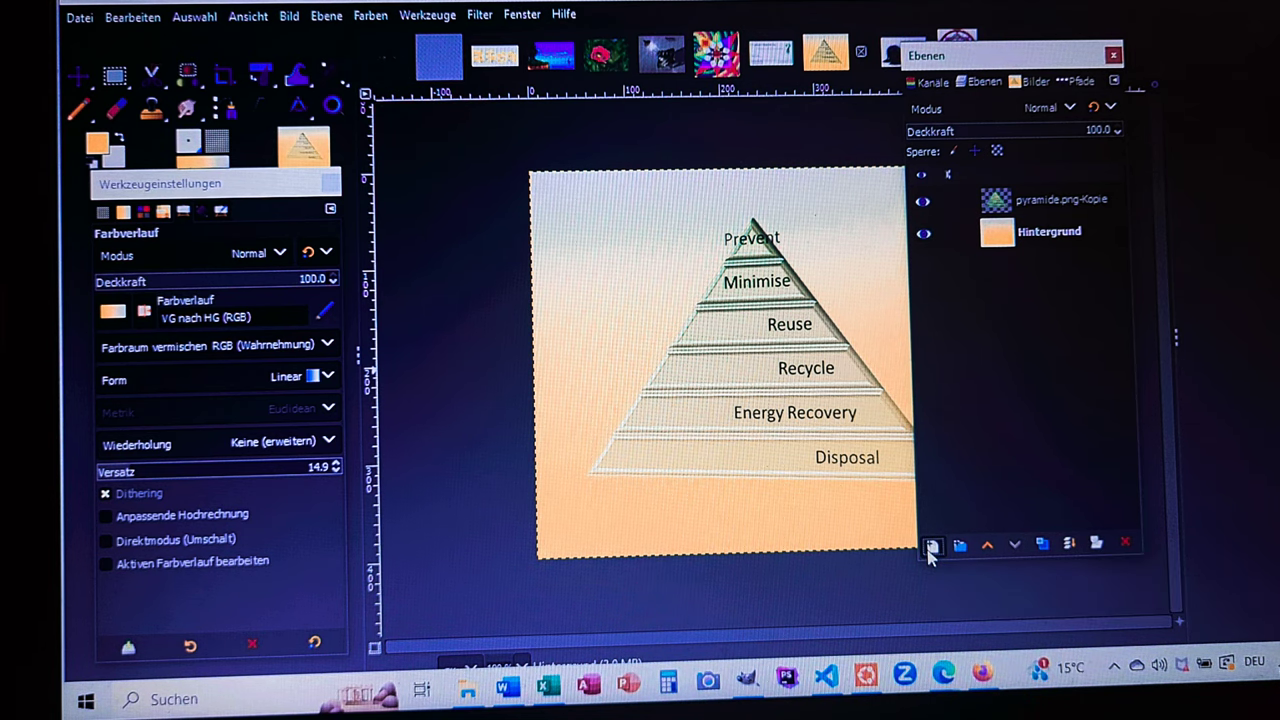
Add a new white-filled 500×400 px layer named NE
left_click(932, 544)
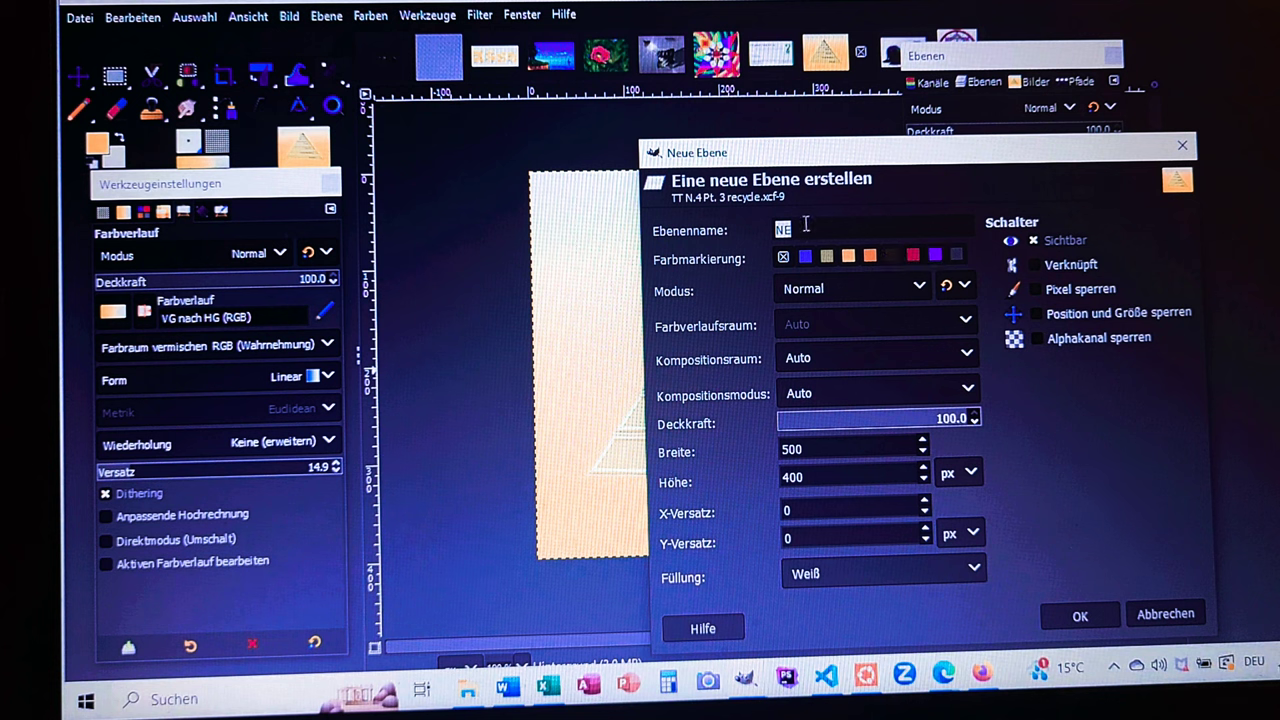
mouse_move(820, 248)
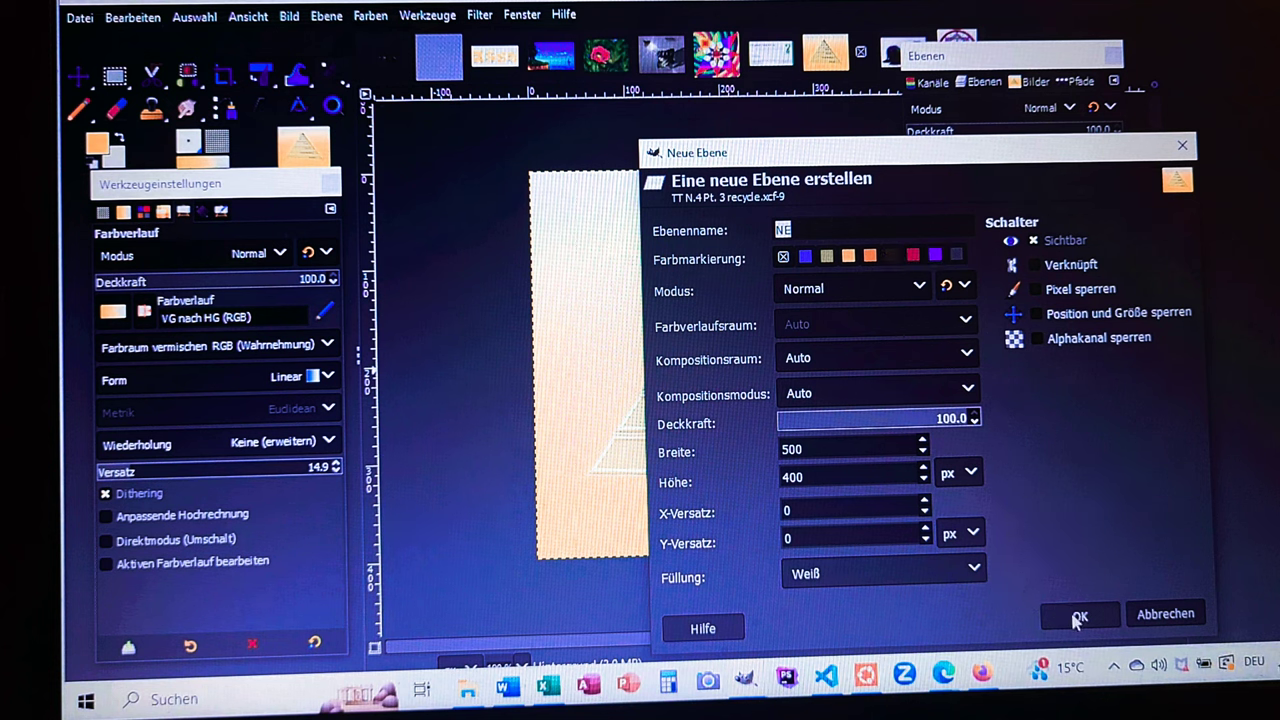
left_click(1080, 614)
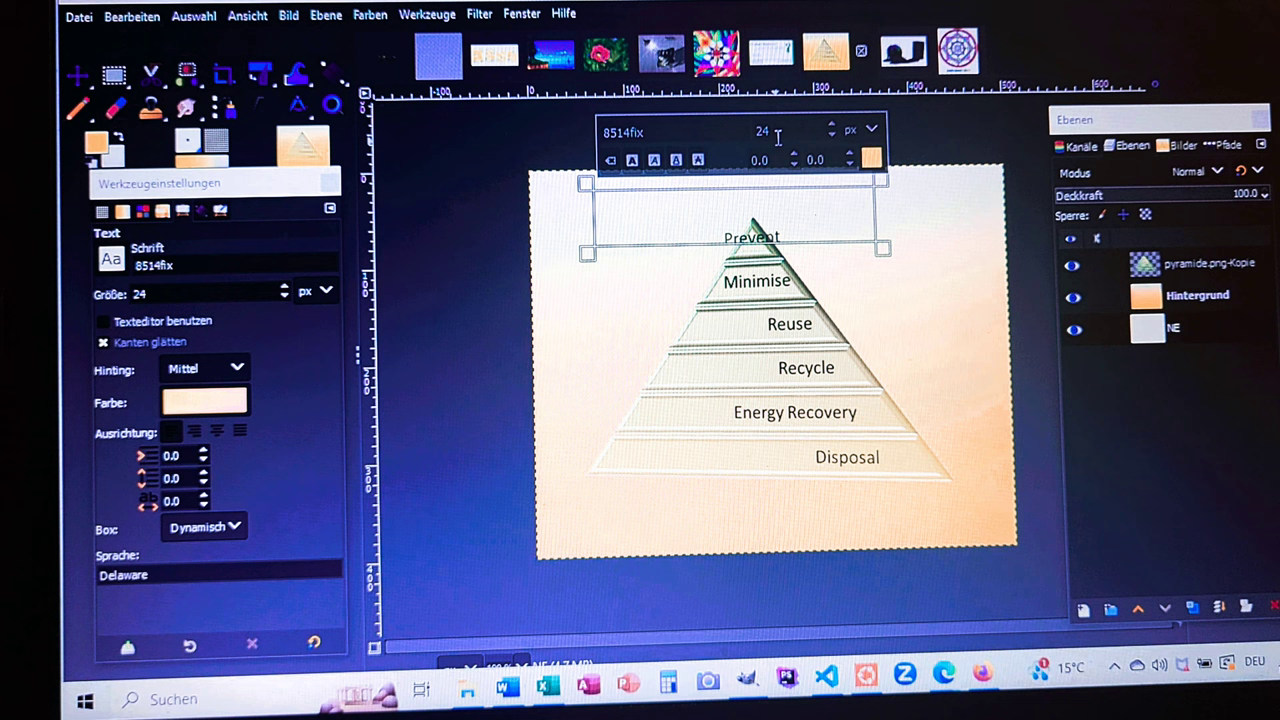
mouse_move(688, 130)
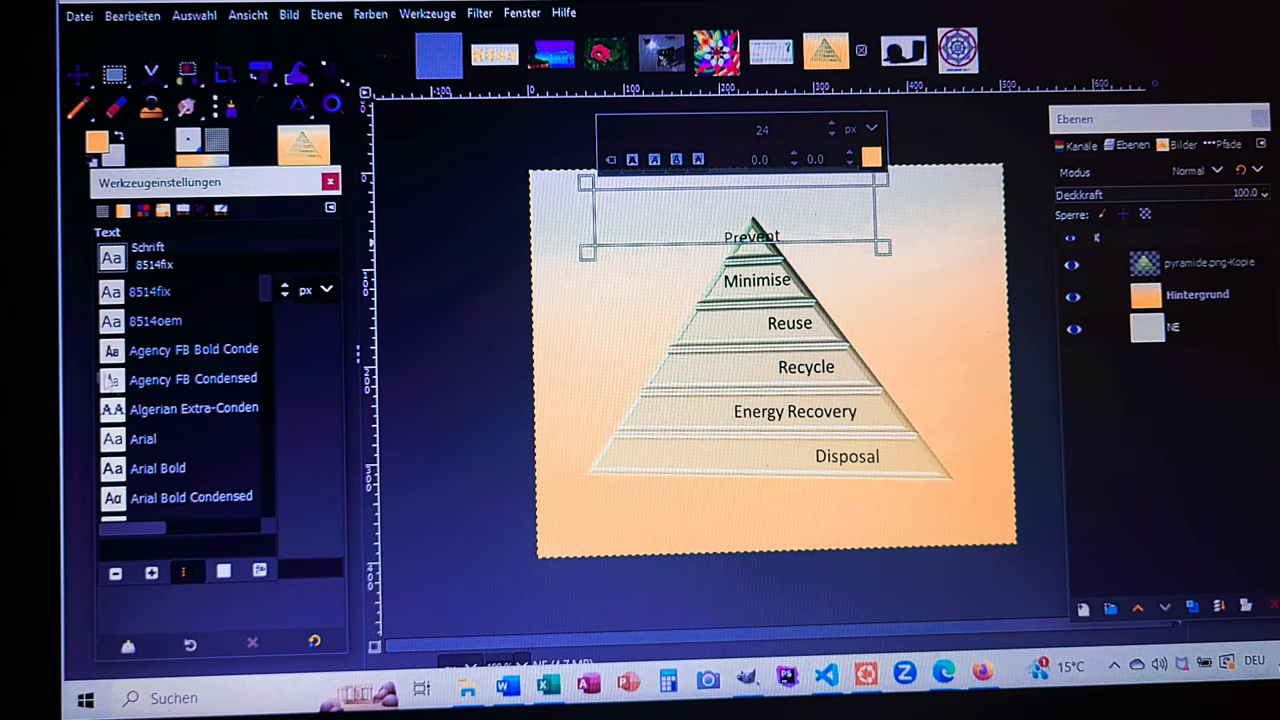
mouse_move(150, 438)
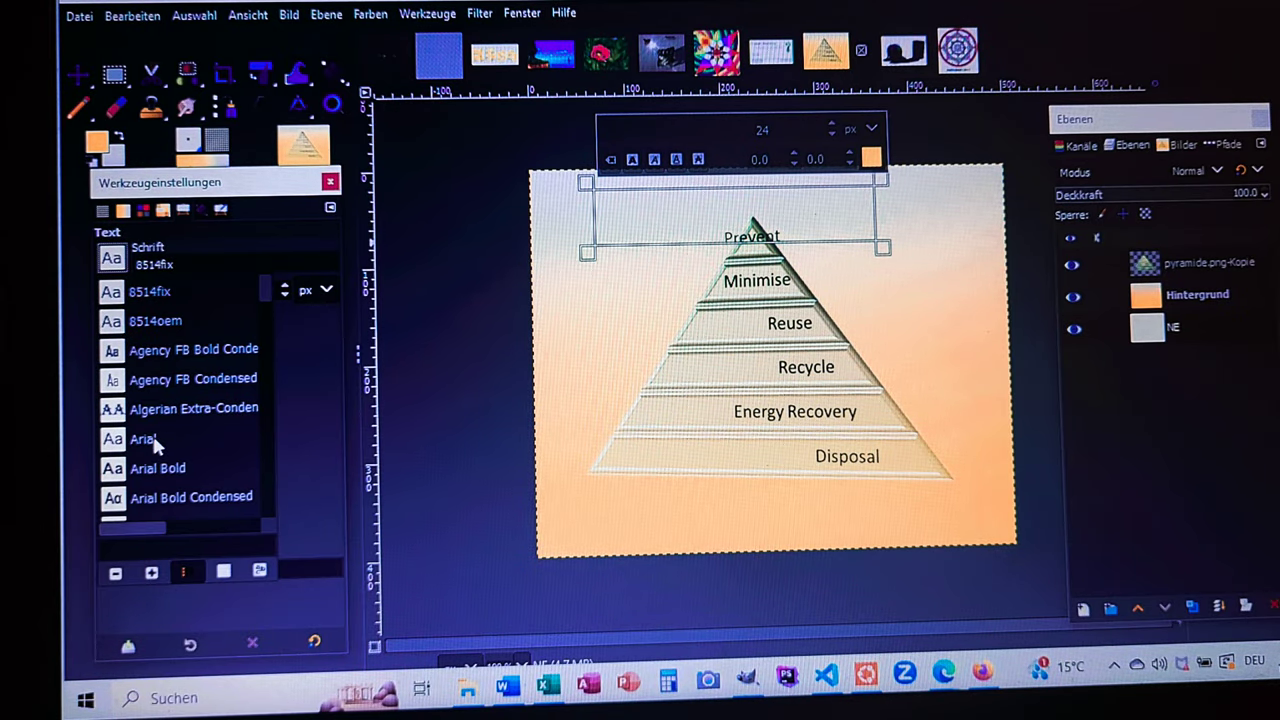
Set the text font to Arial at 24 px for the box above the pyramid
left_click(144, 438)
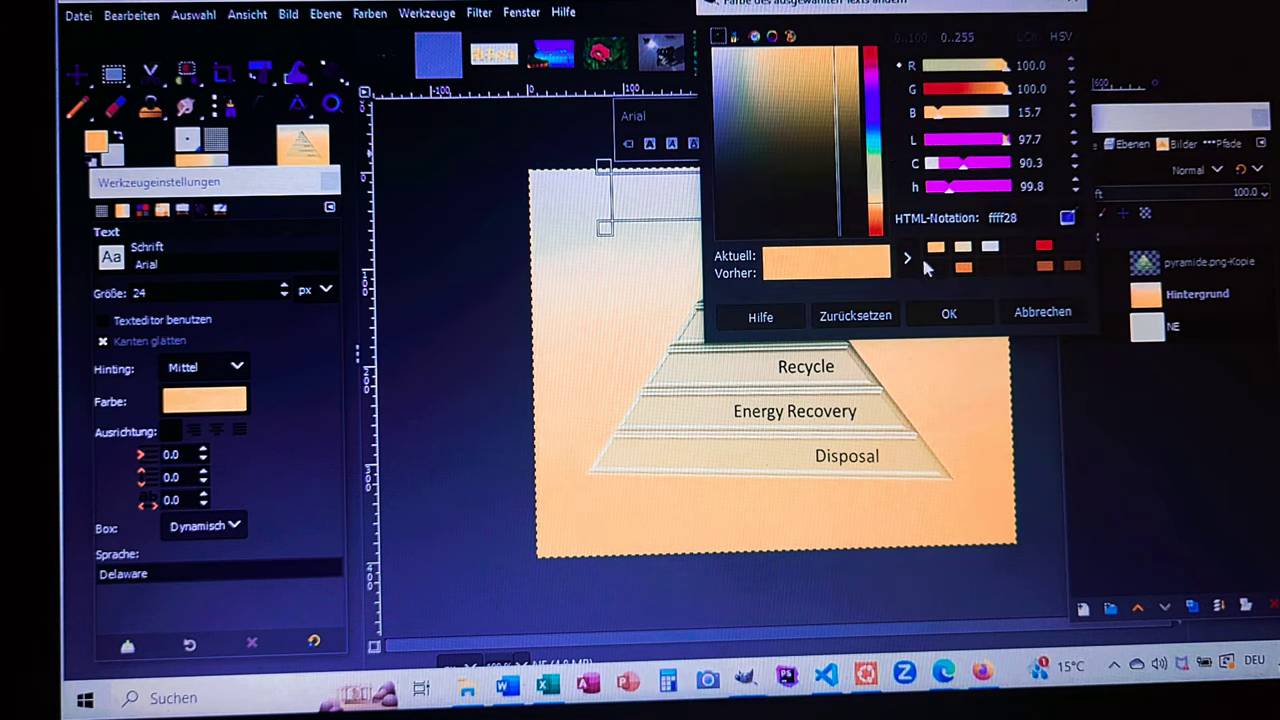
mouse_move(1024, 248)
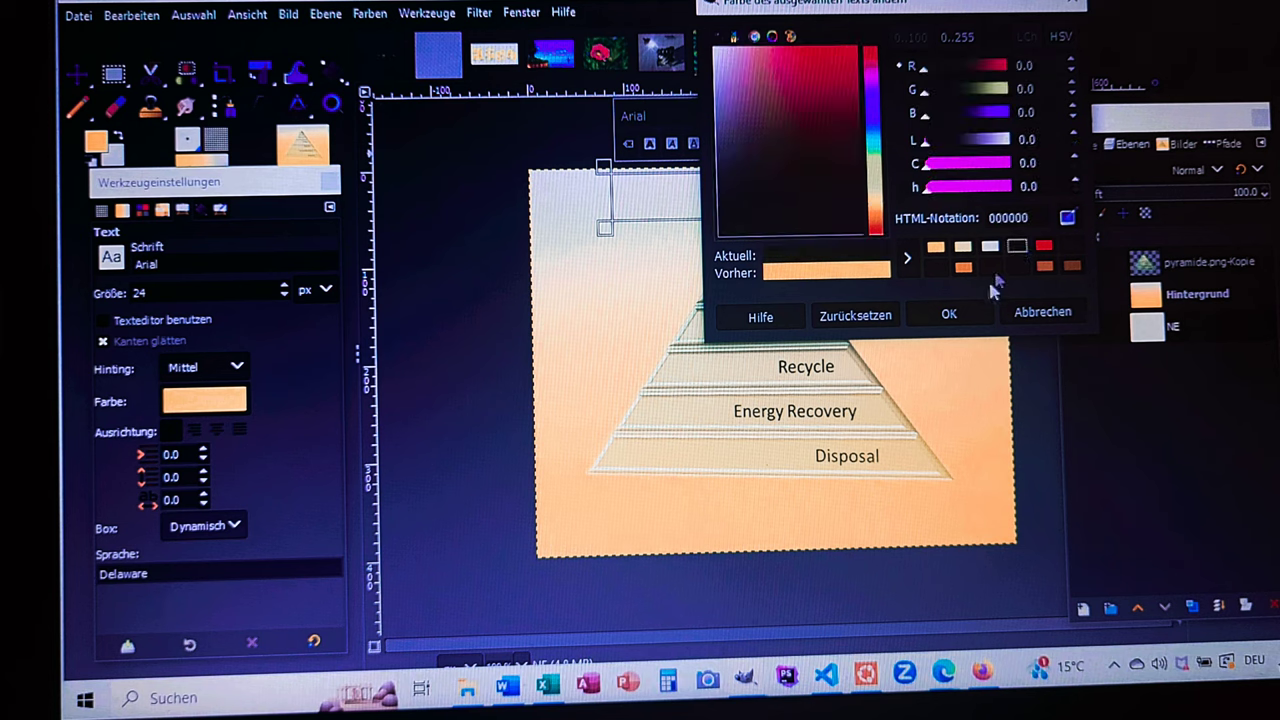
Set the text colour to black (000000)
left_click(948, 312)
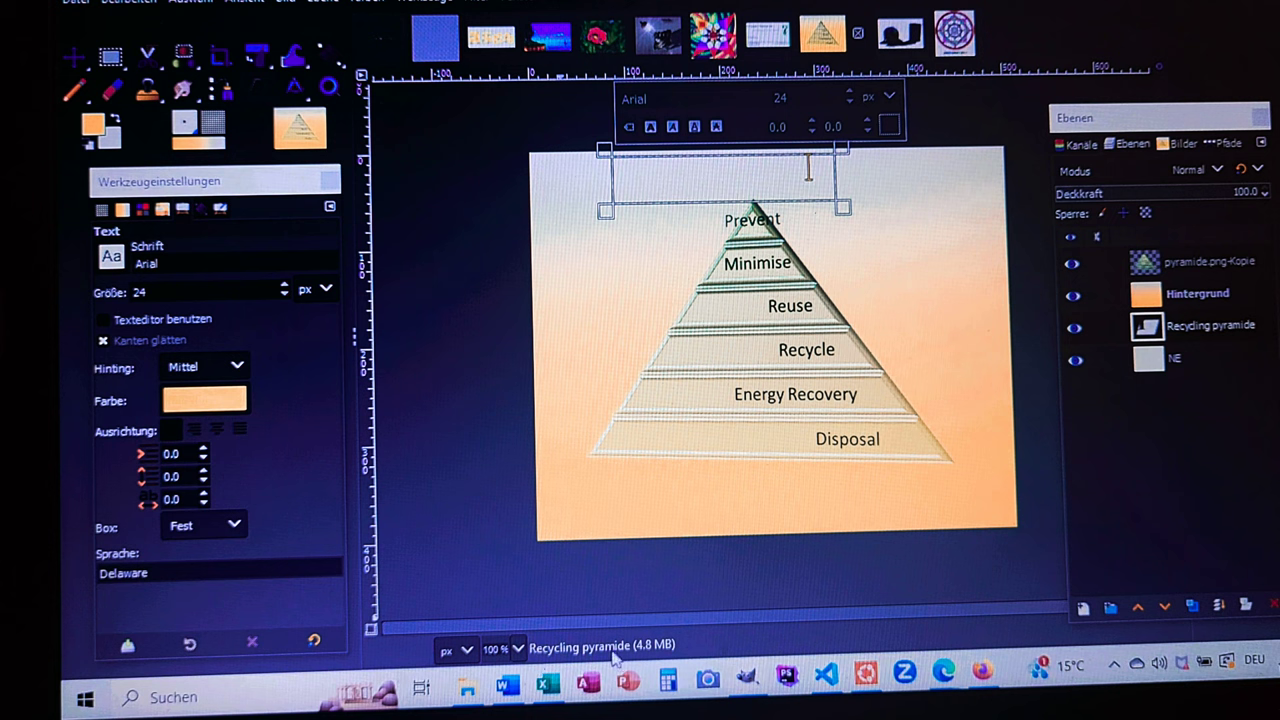
mouse_move(896, 516)
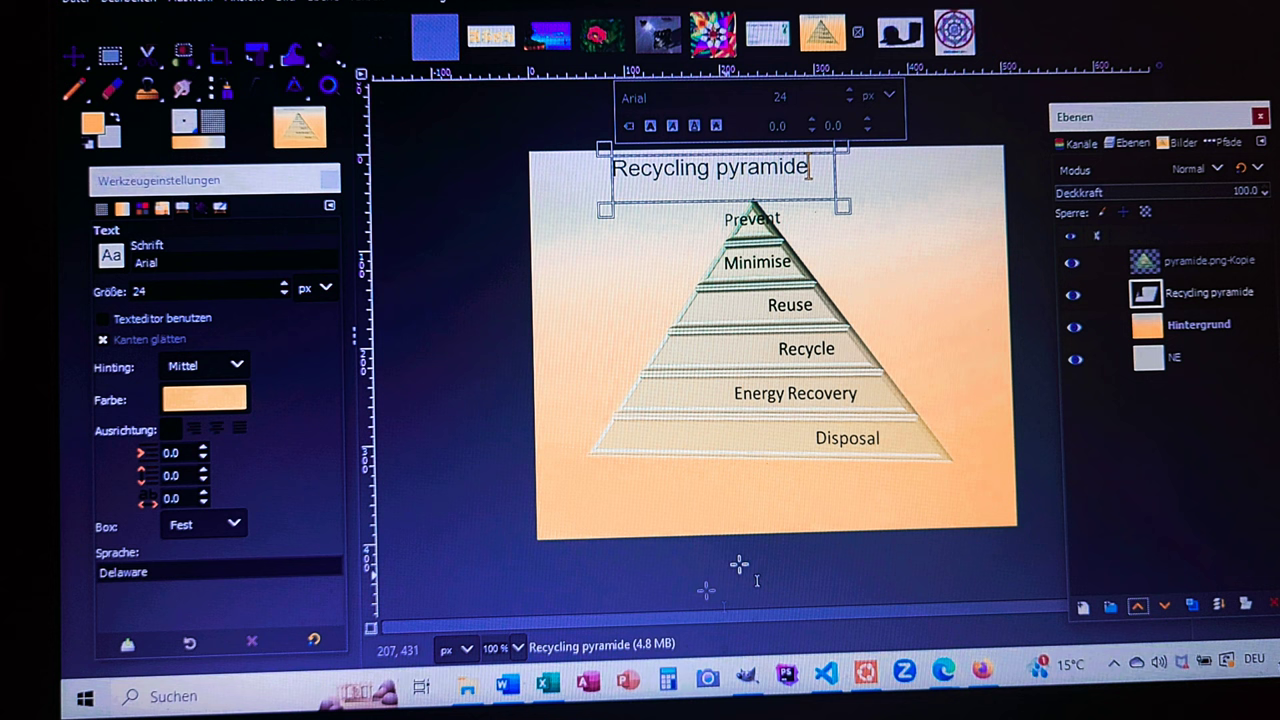
mouse_move(576, 656)
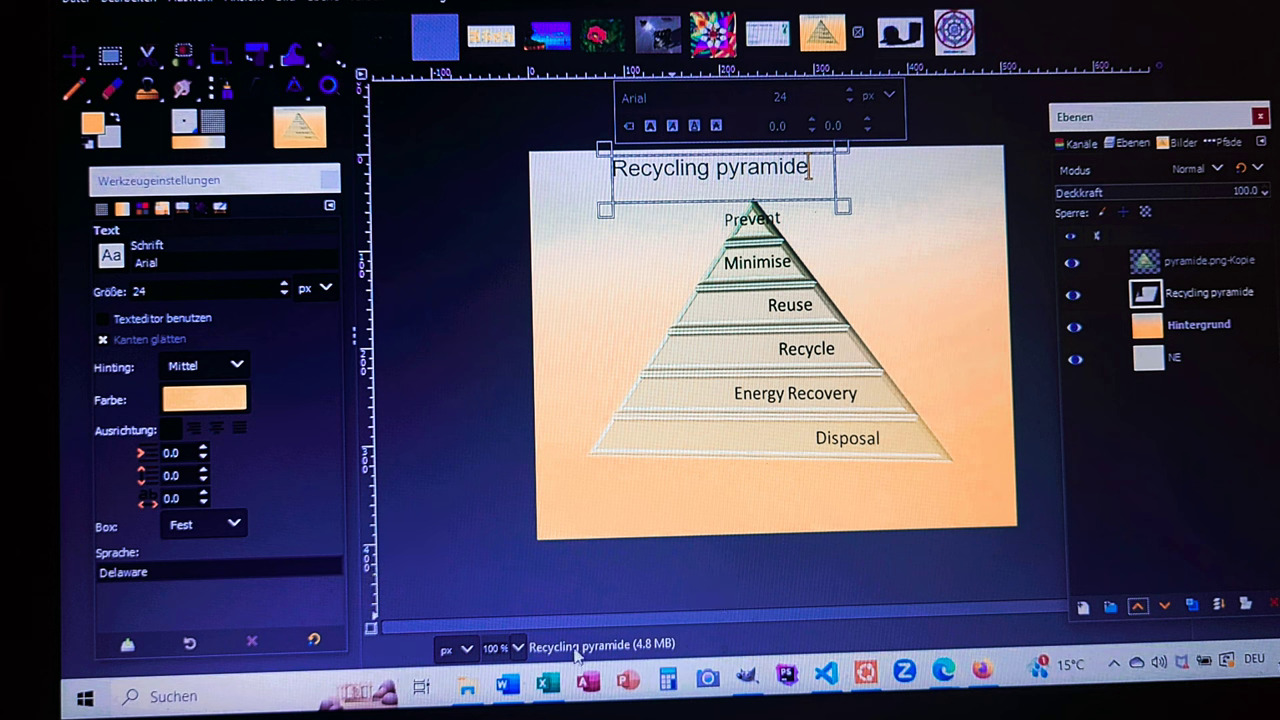
mouse_move(936, 272)
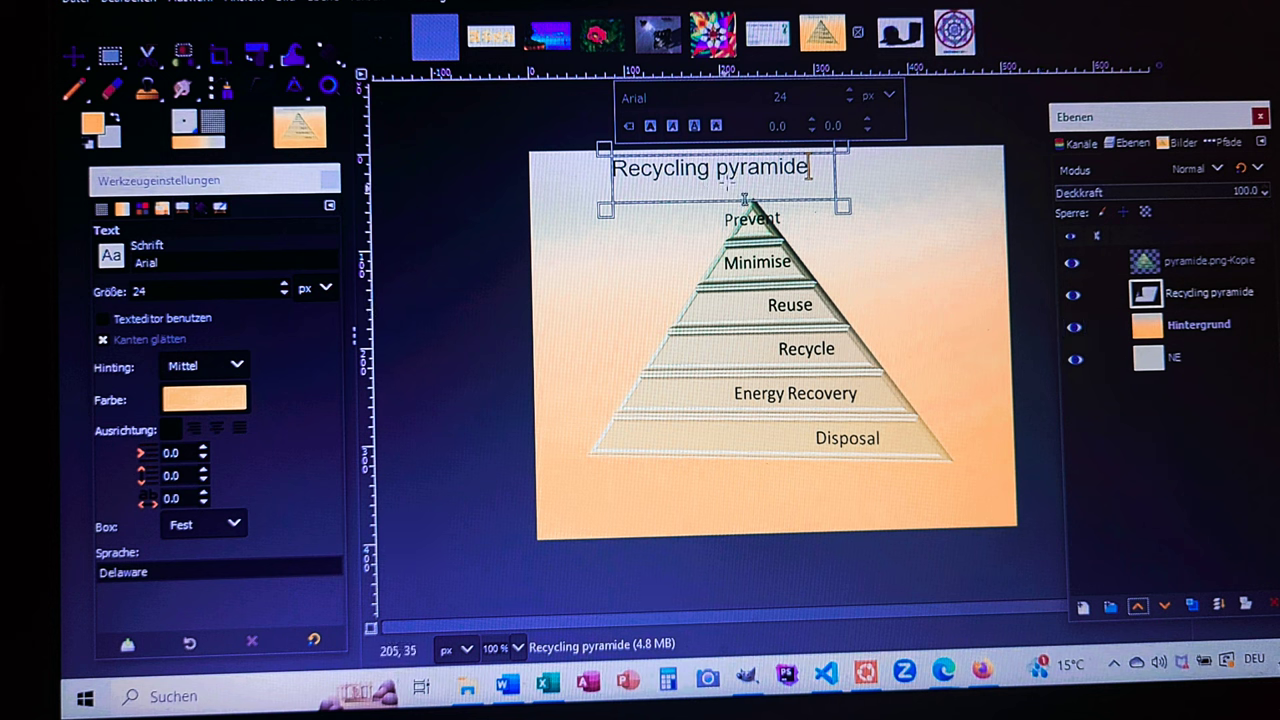
mouse_move(846, 384)
type("P")
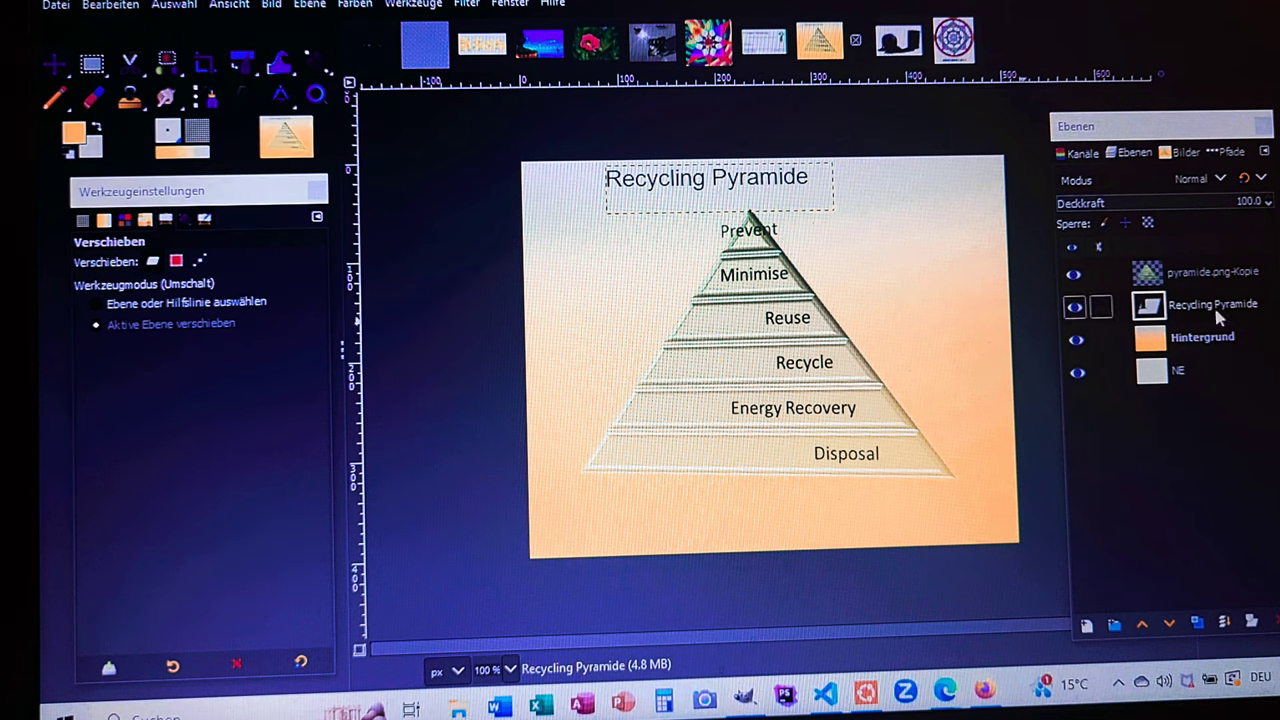
Select the 'Recycling Pyramide' text layer to centre the title above the pyramid's tip
left_click(1074, 272)
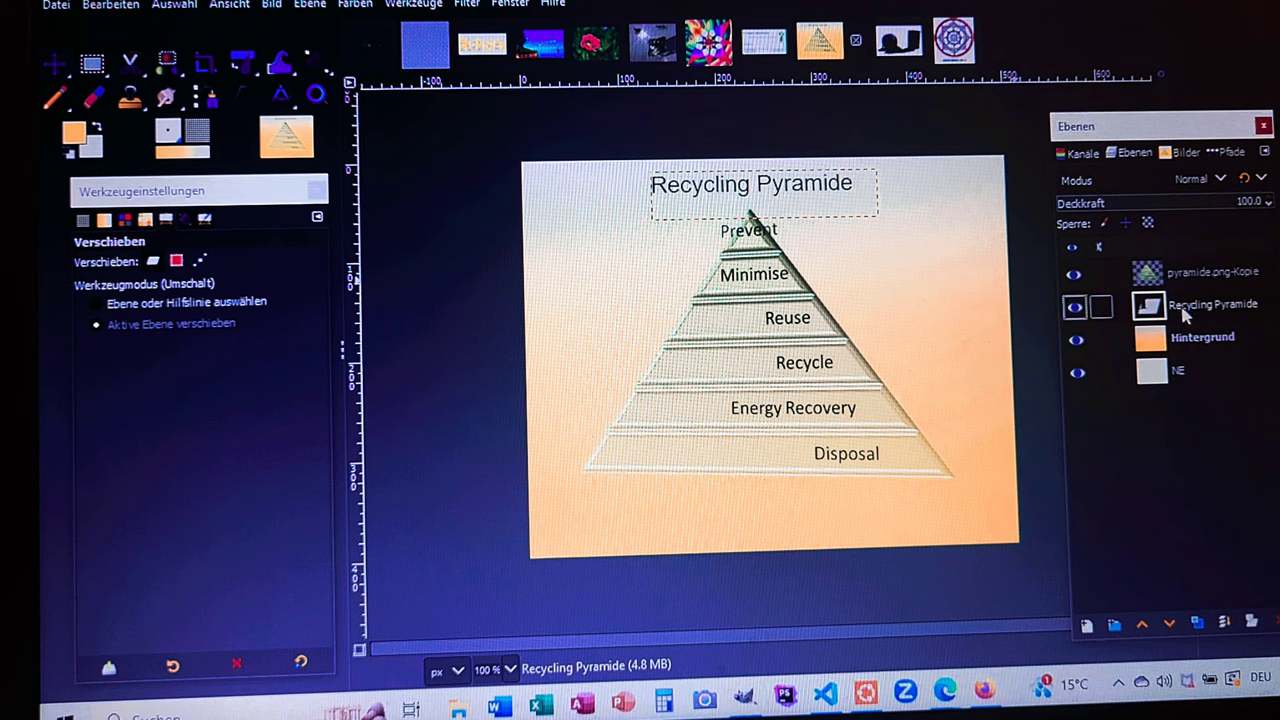
Resize the 'Recycling Pyramide' text layer to the full image size via Layer to Image Size
right_click(1208, 304)
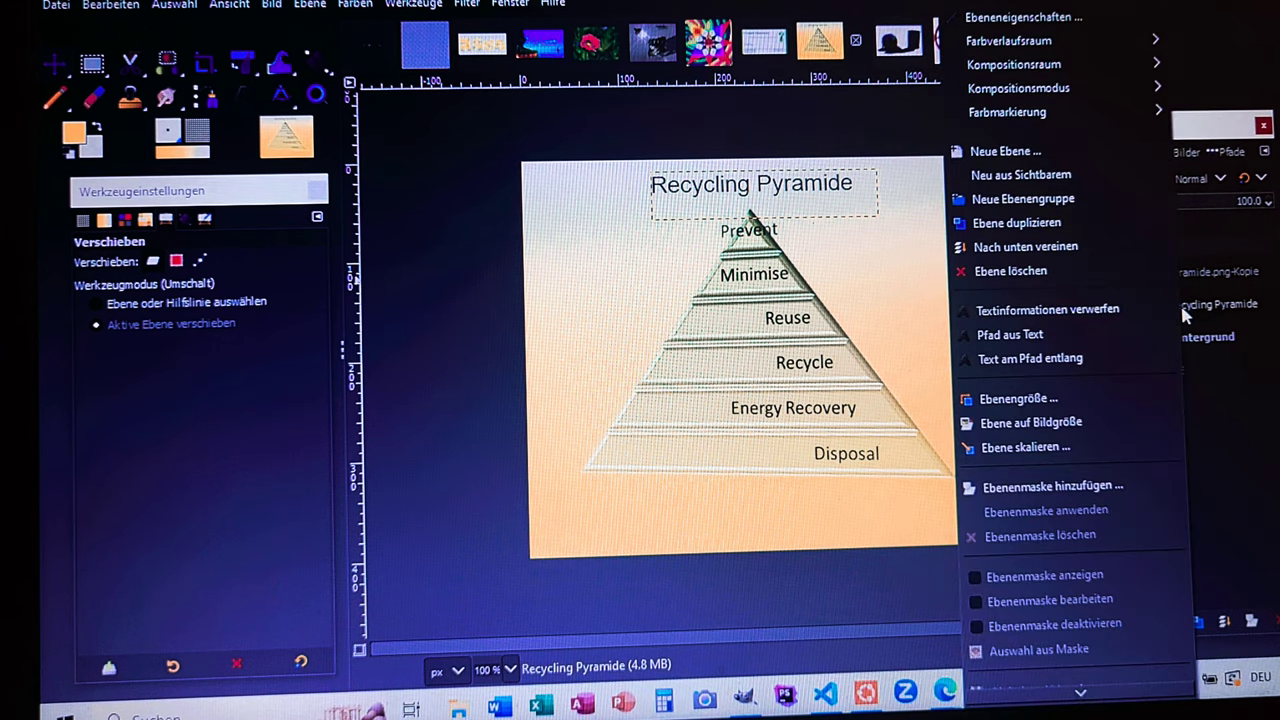
mouse_move(1034, 434)
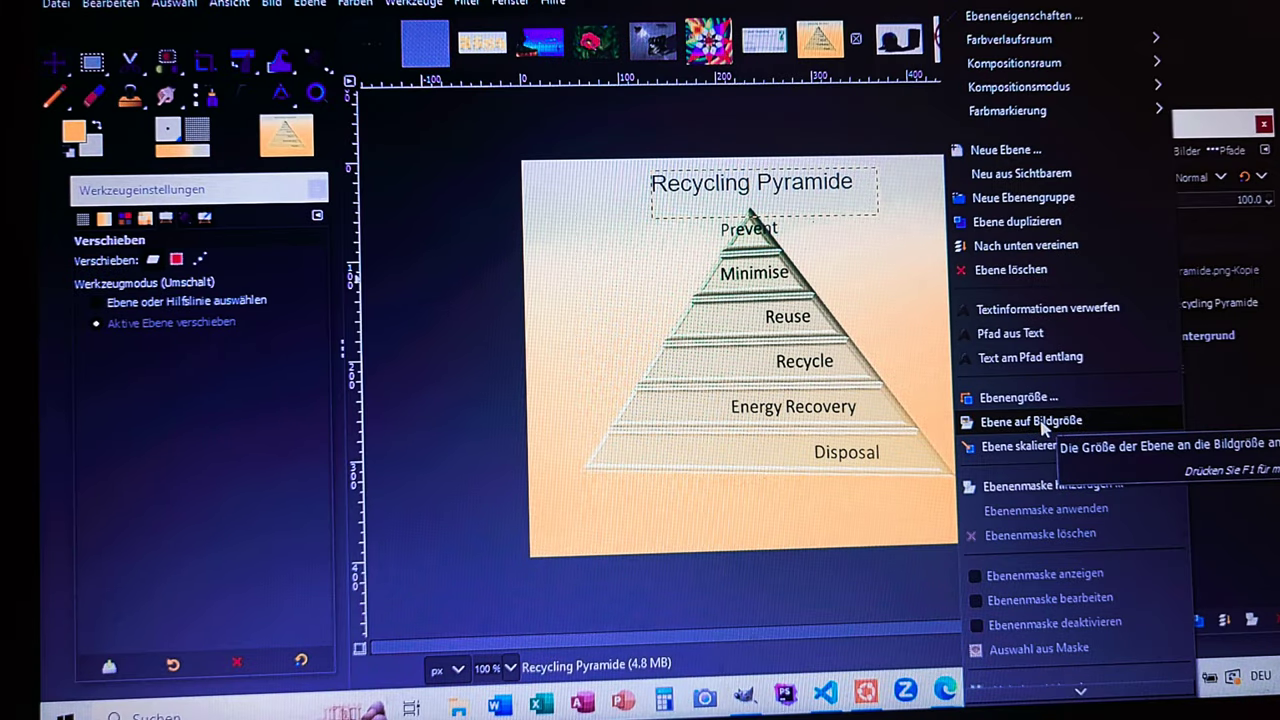
left_click(1028, 420)
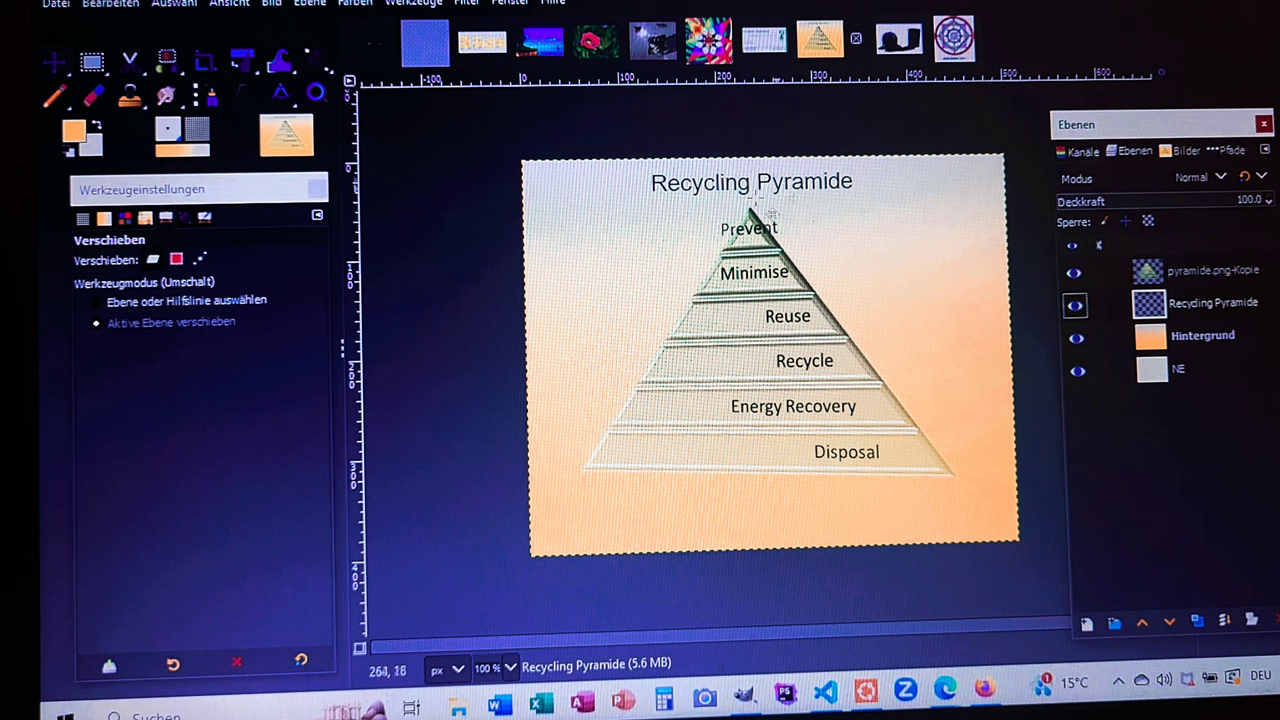
mouse_move(1036, 290)
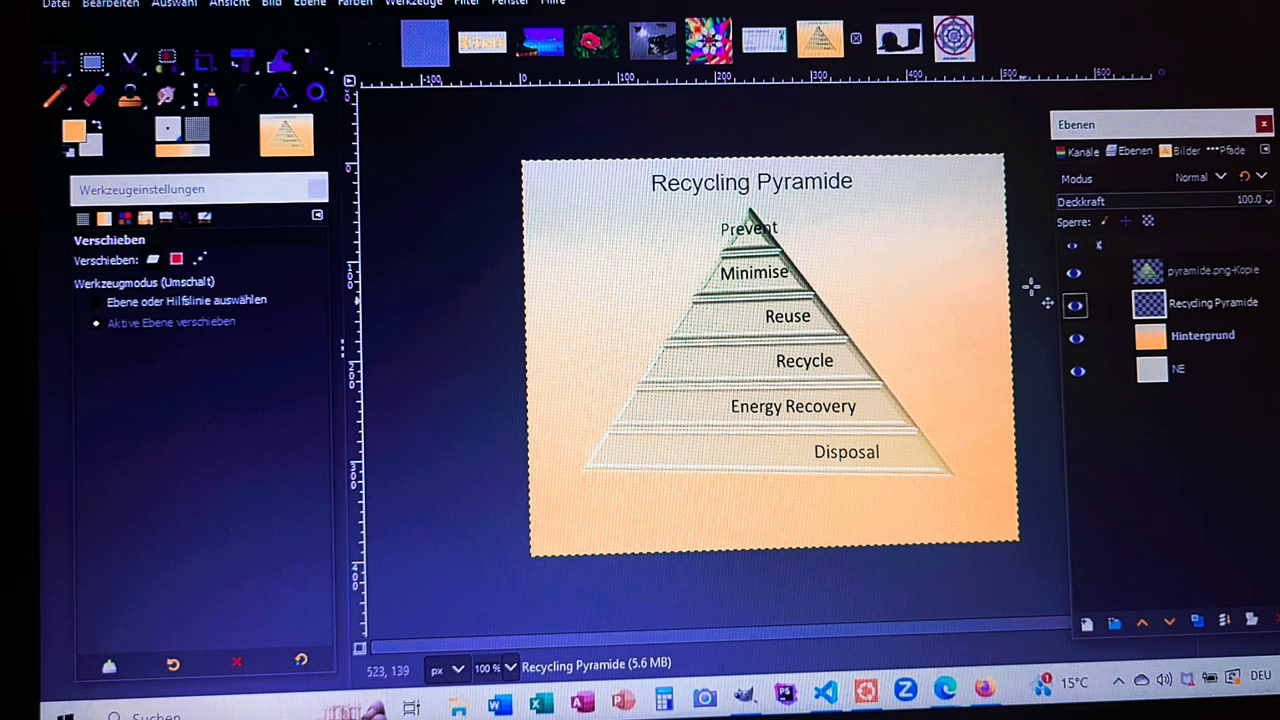